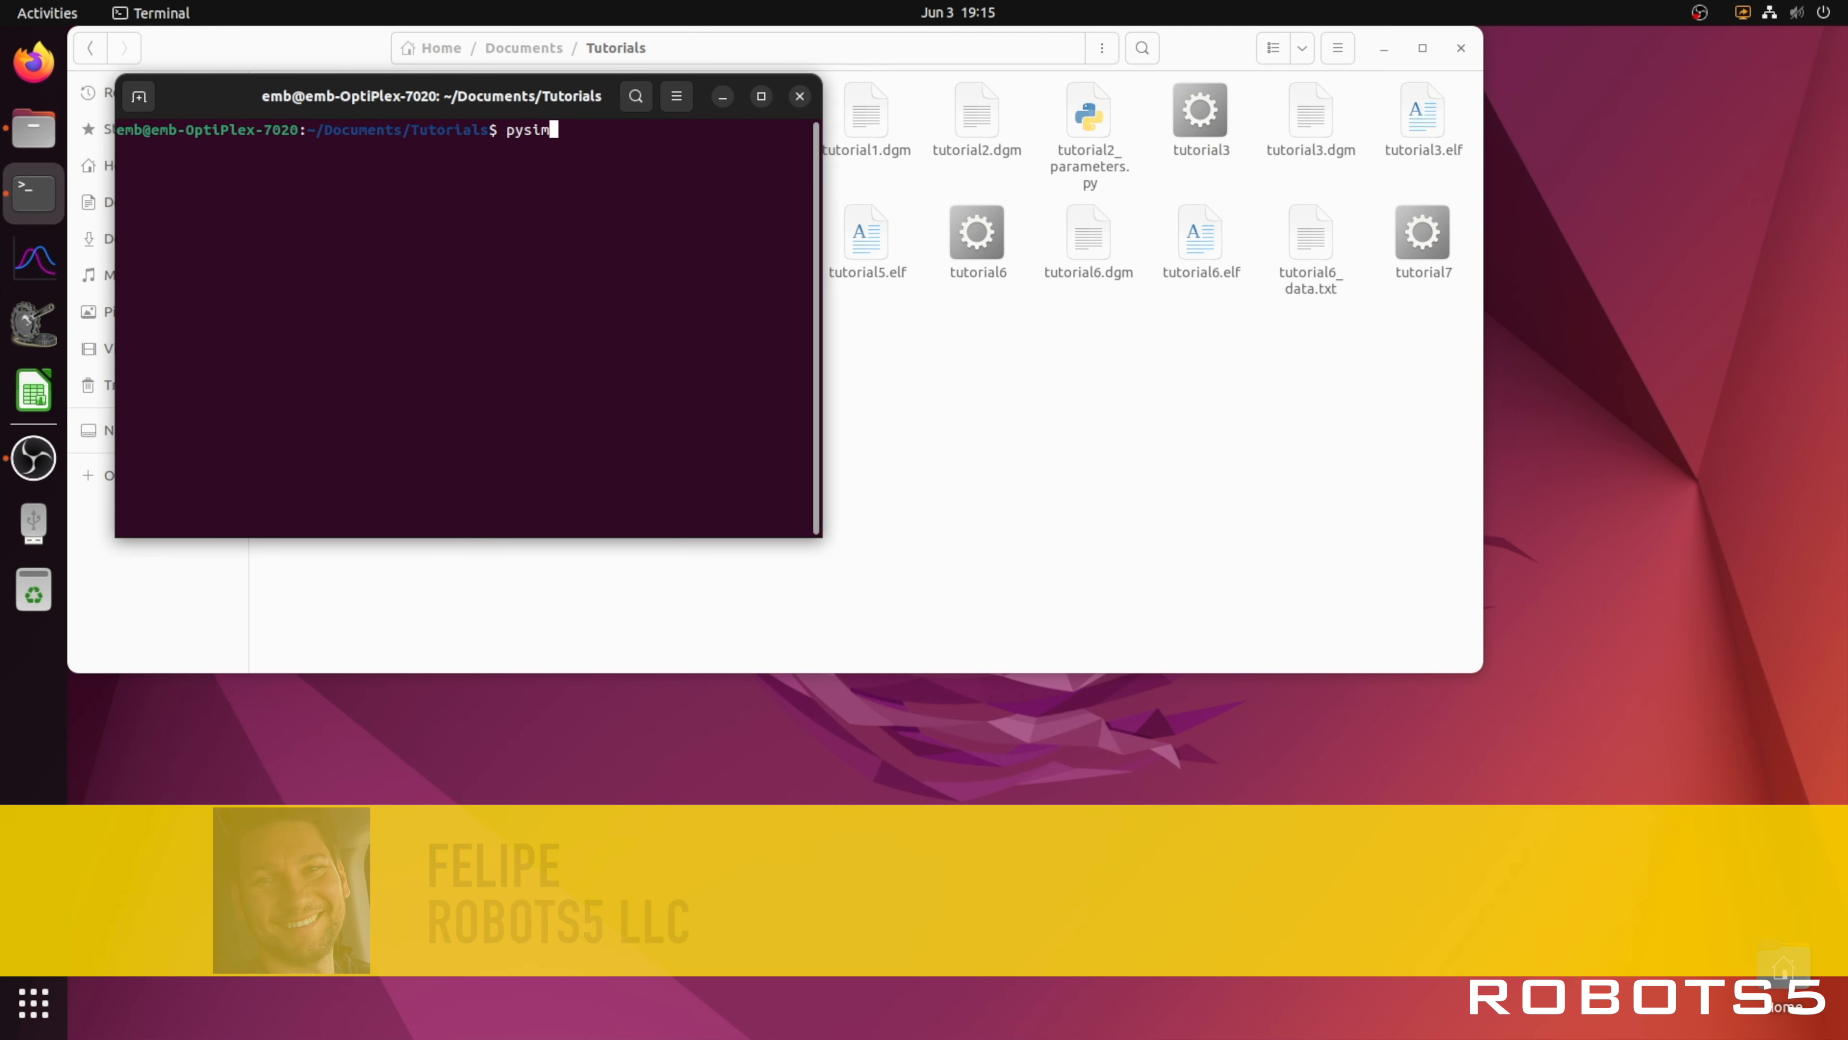
Step: Launch pysimCoder from the Tutorials folder in the terminal
key("Return")
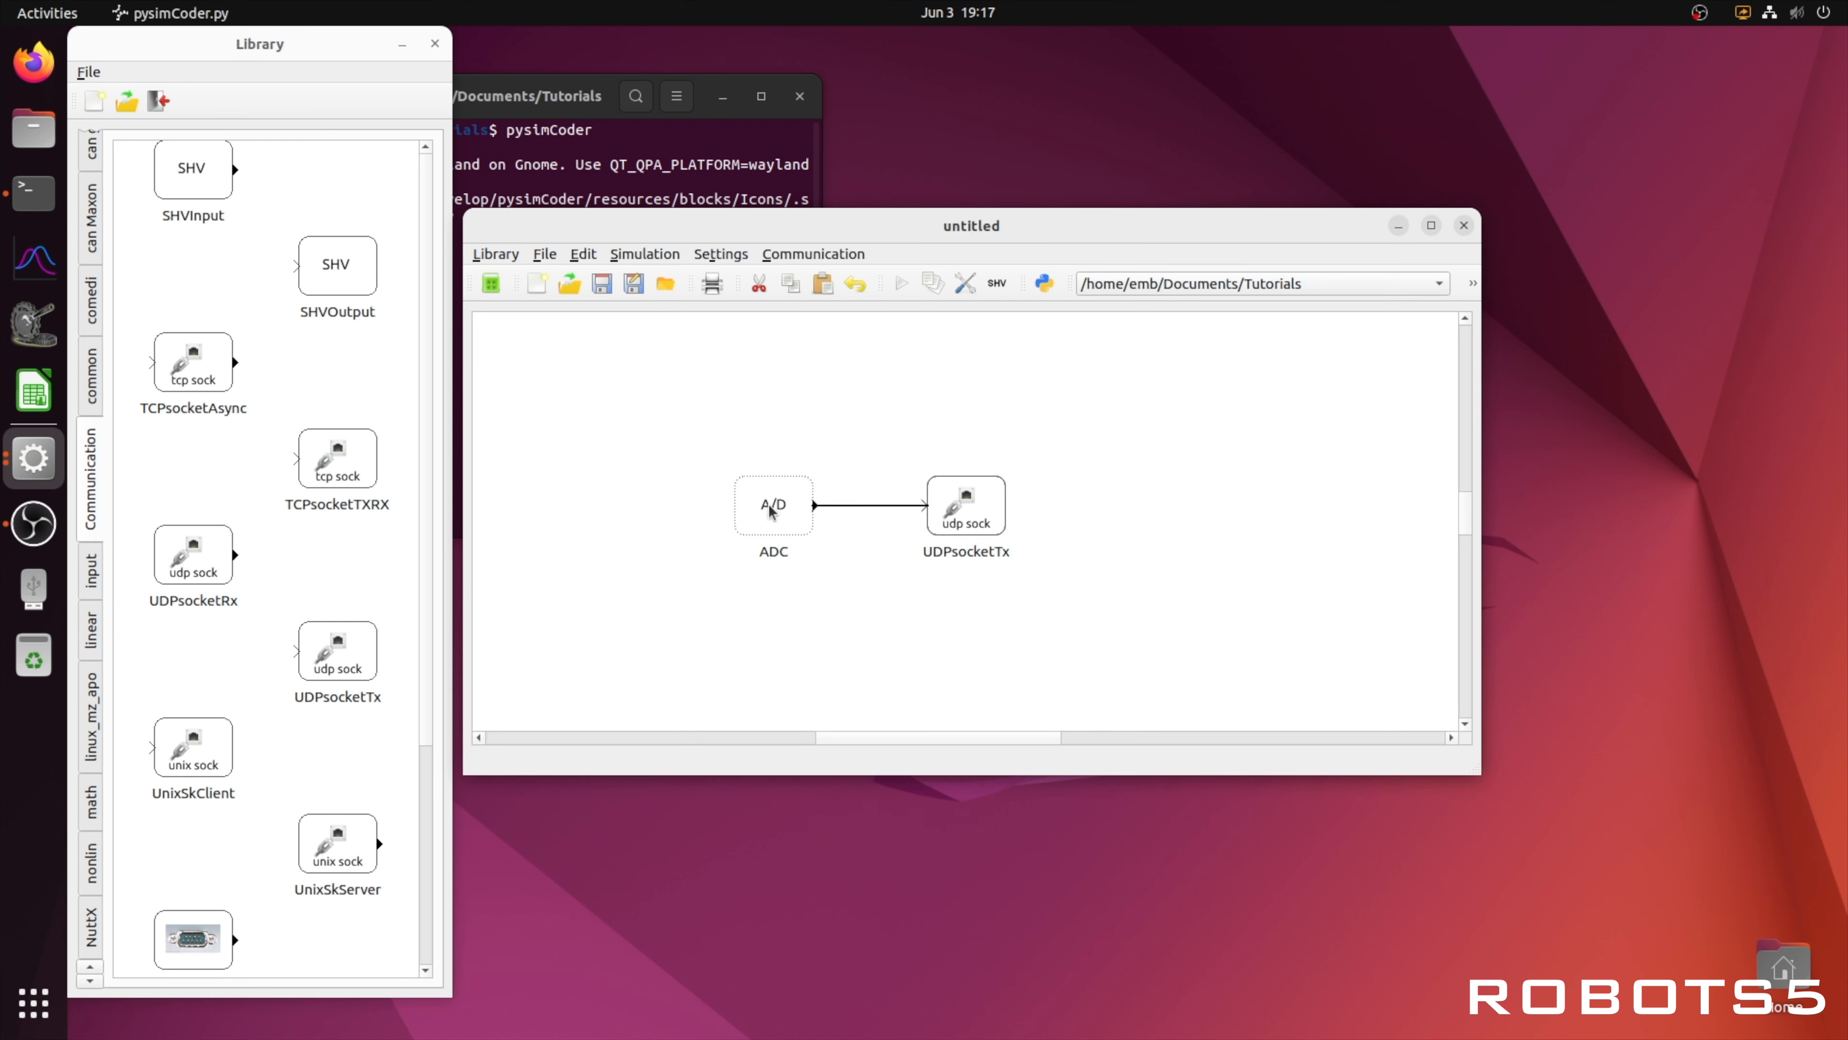
Step: Review the ADC block parameters: /dev/adc0, channel 0, range 0.0 to 3.3 V
double_click(772, 504)
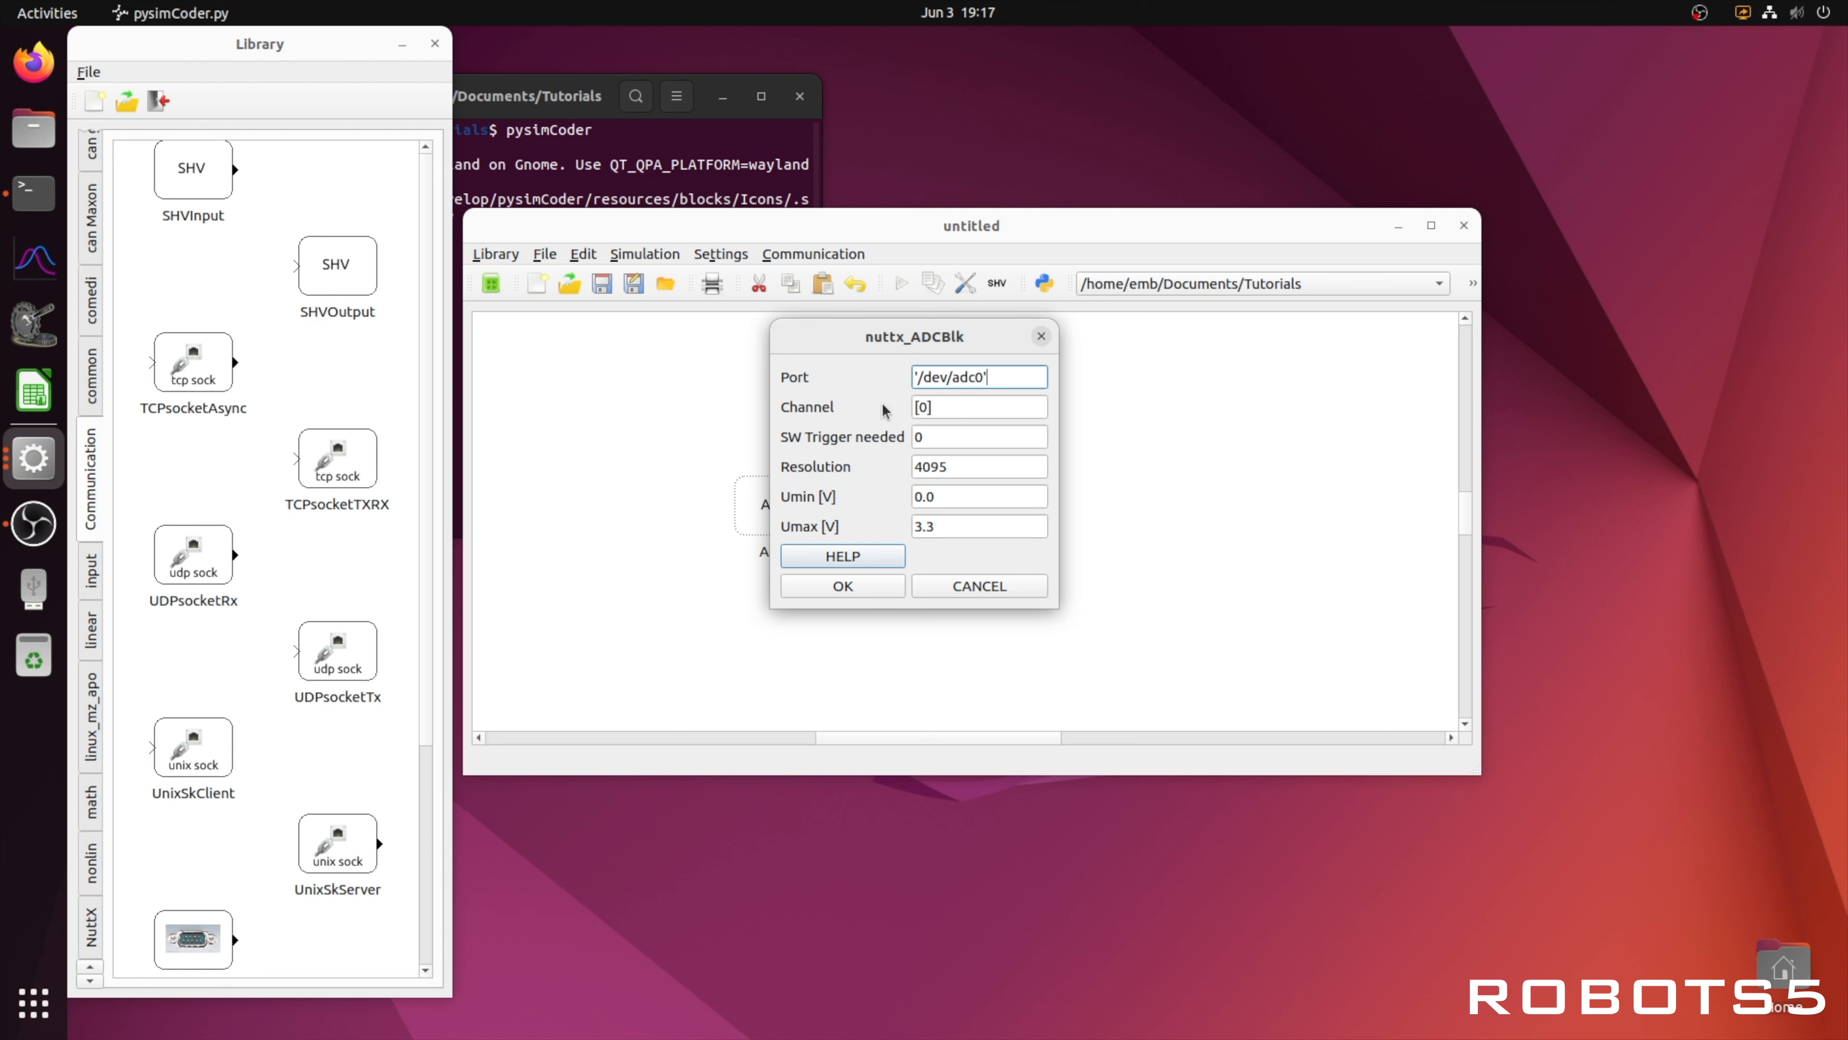
left_click(978, 406)
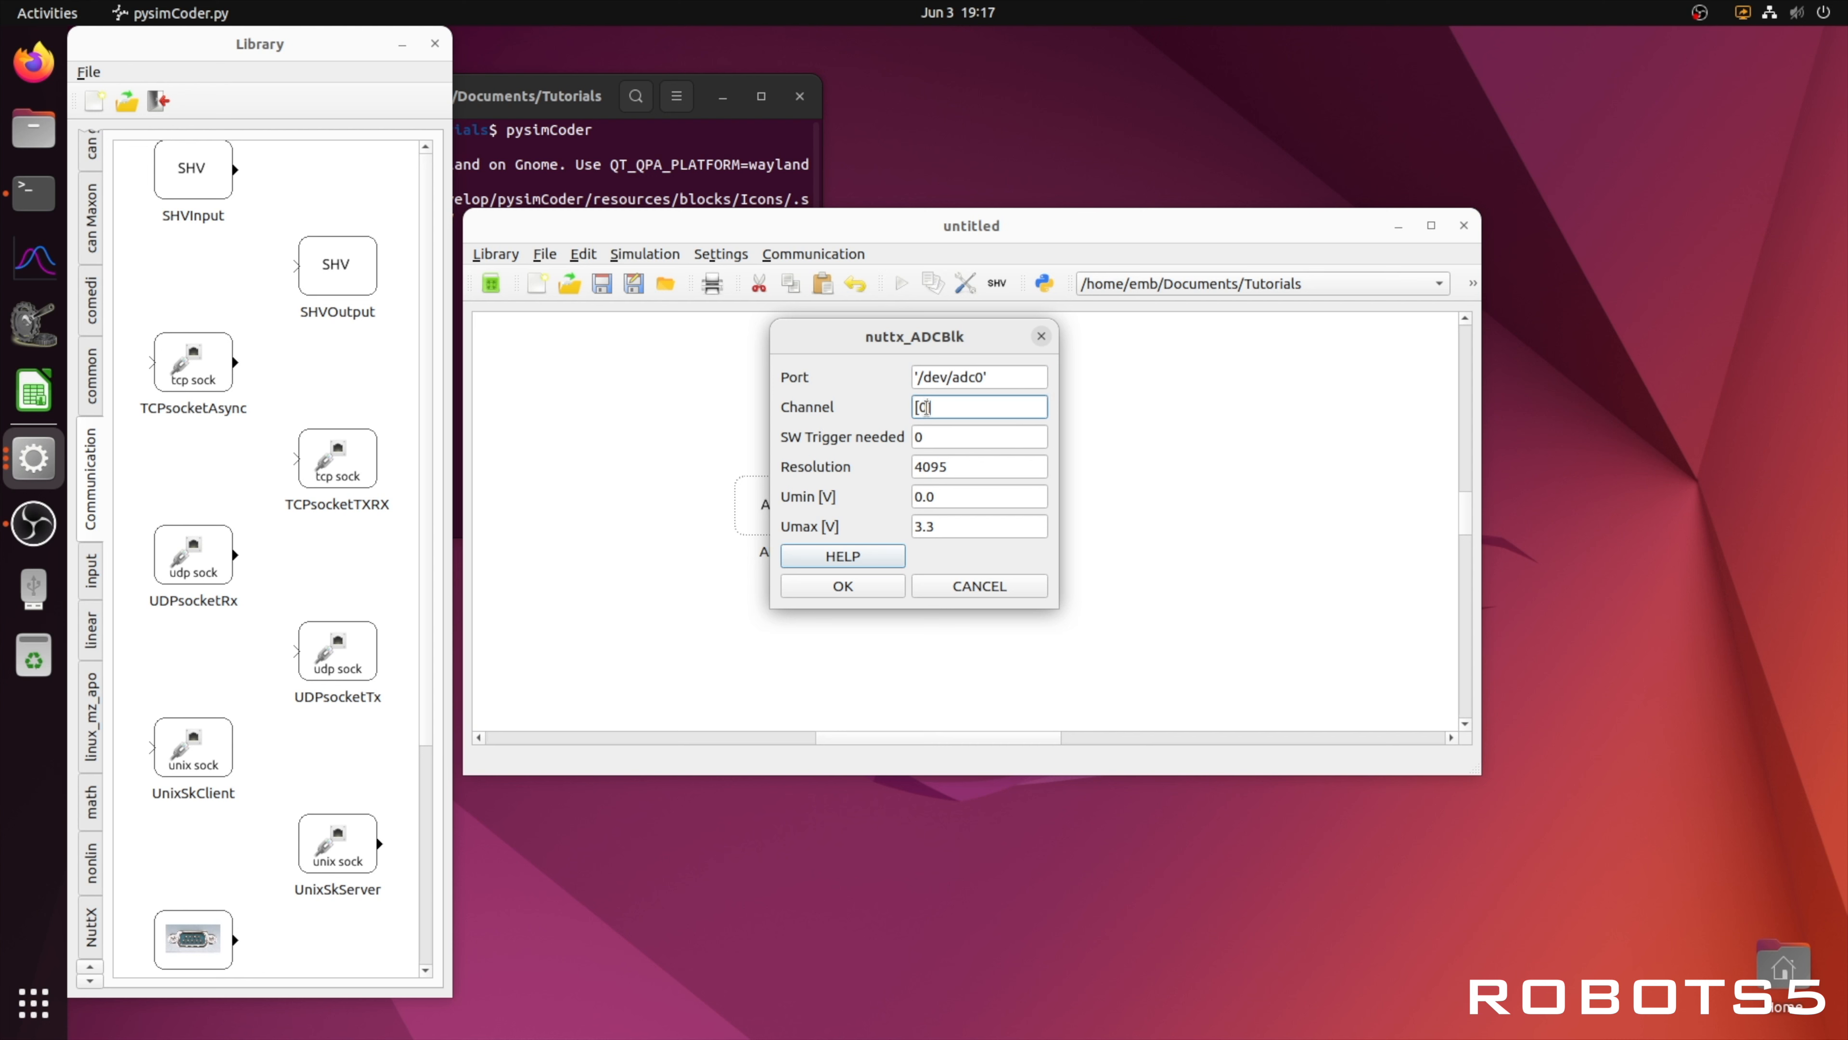
triple_click(978, 405)
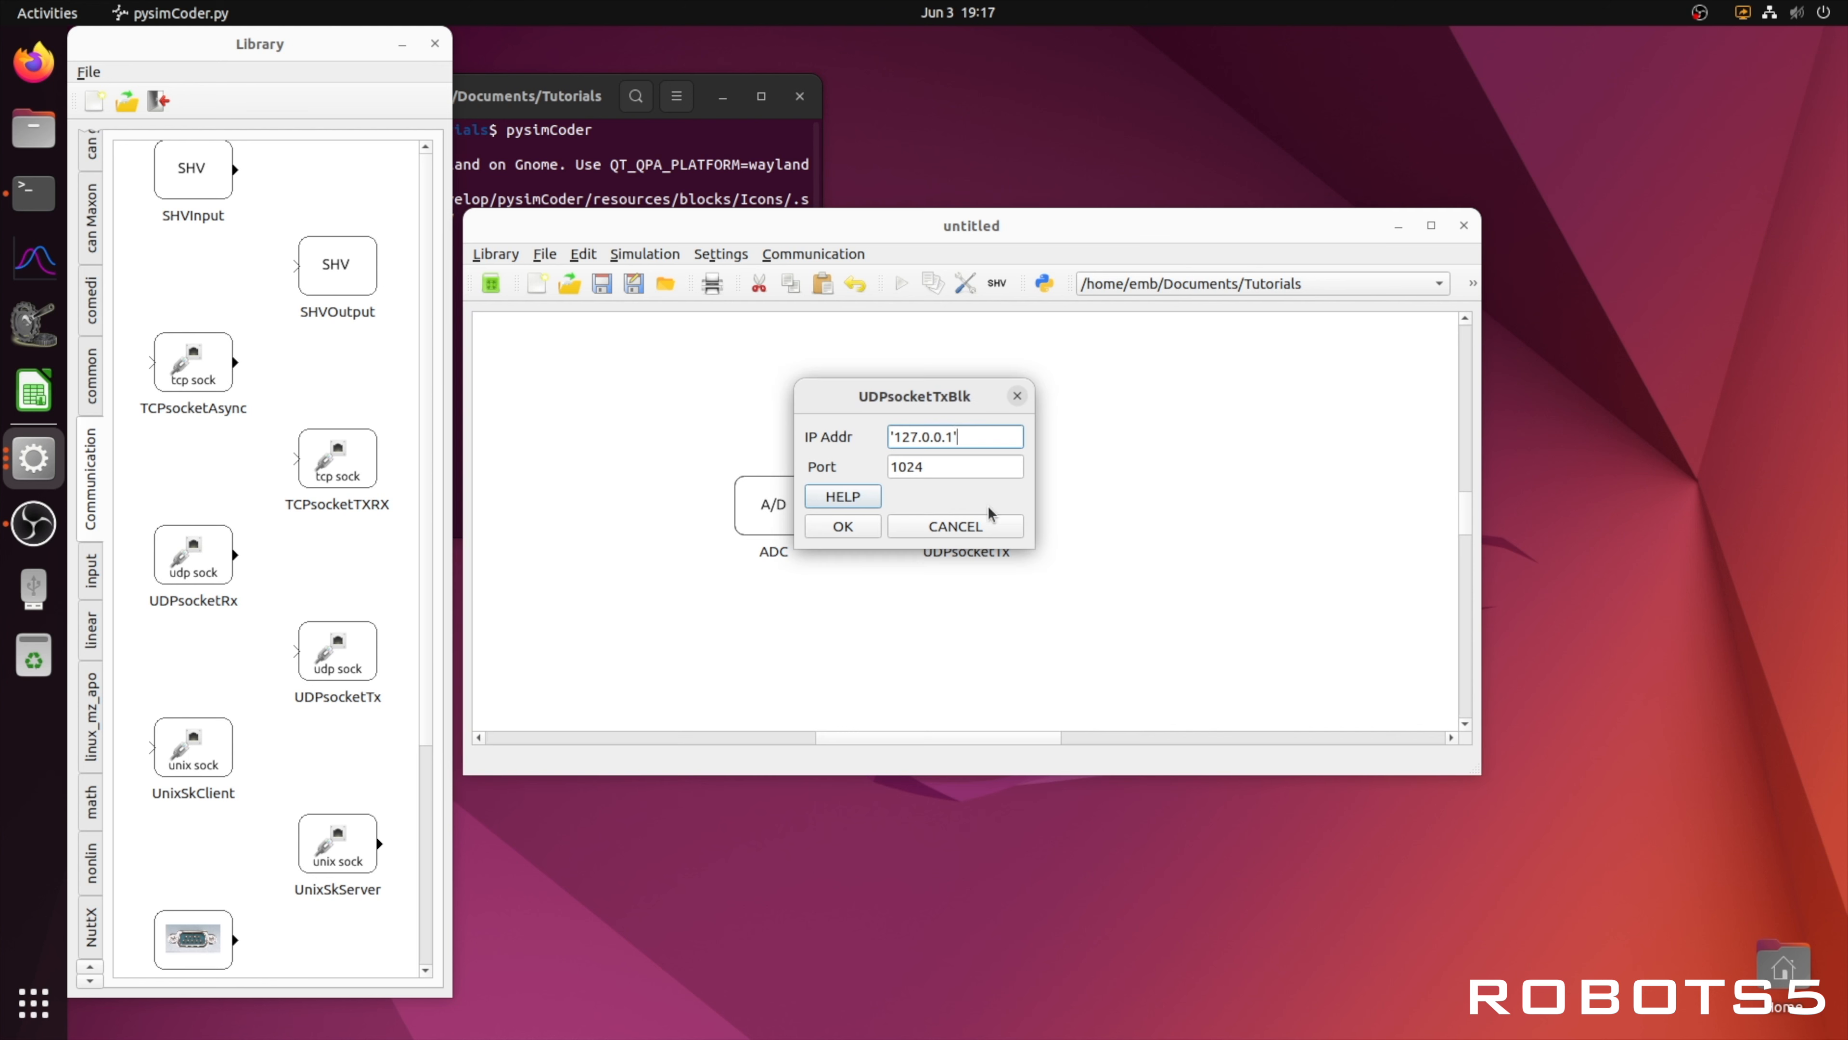
Step: Set the UDP sender's destination IP to 192.168.1.200, keeping port 1024
triple_click(955, 436)
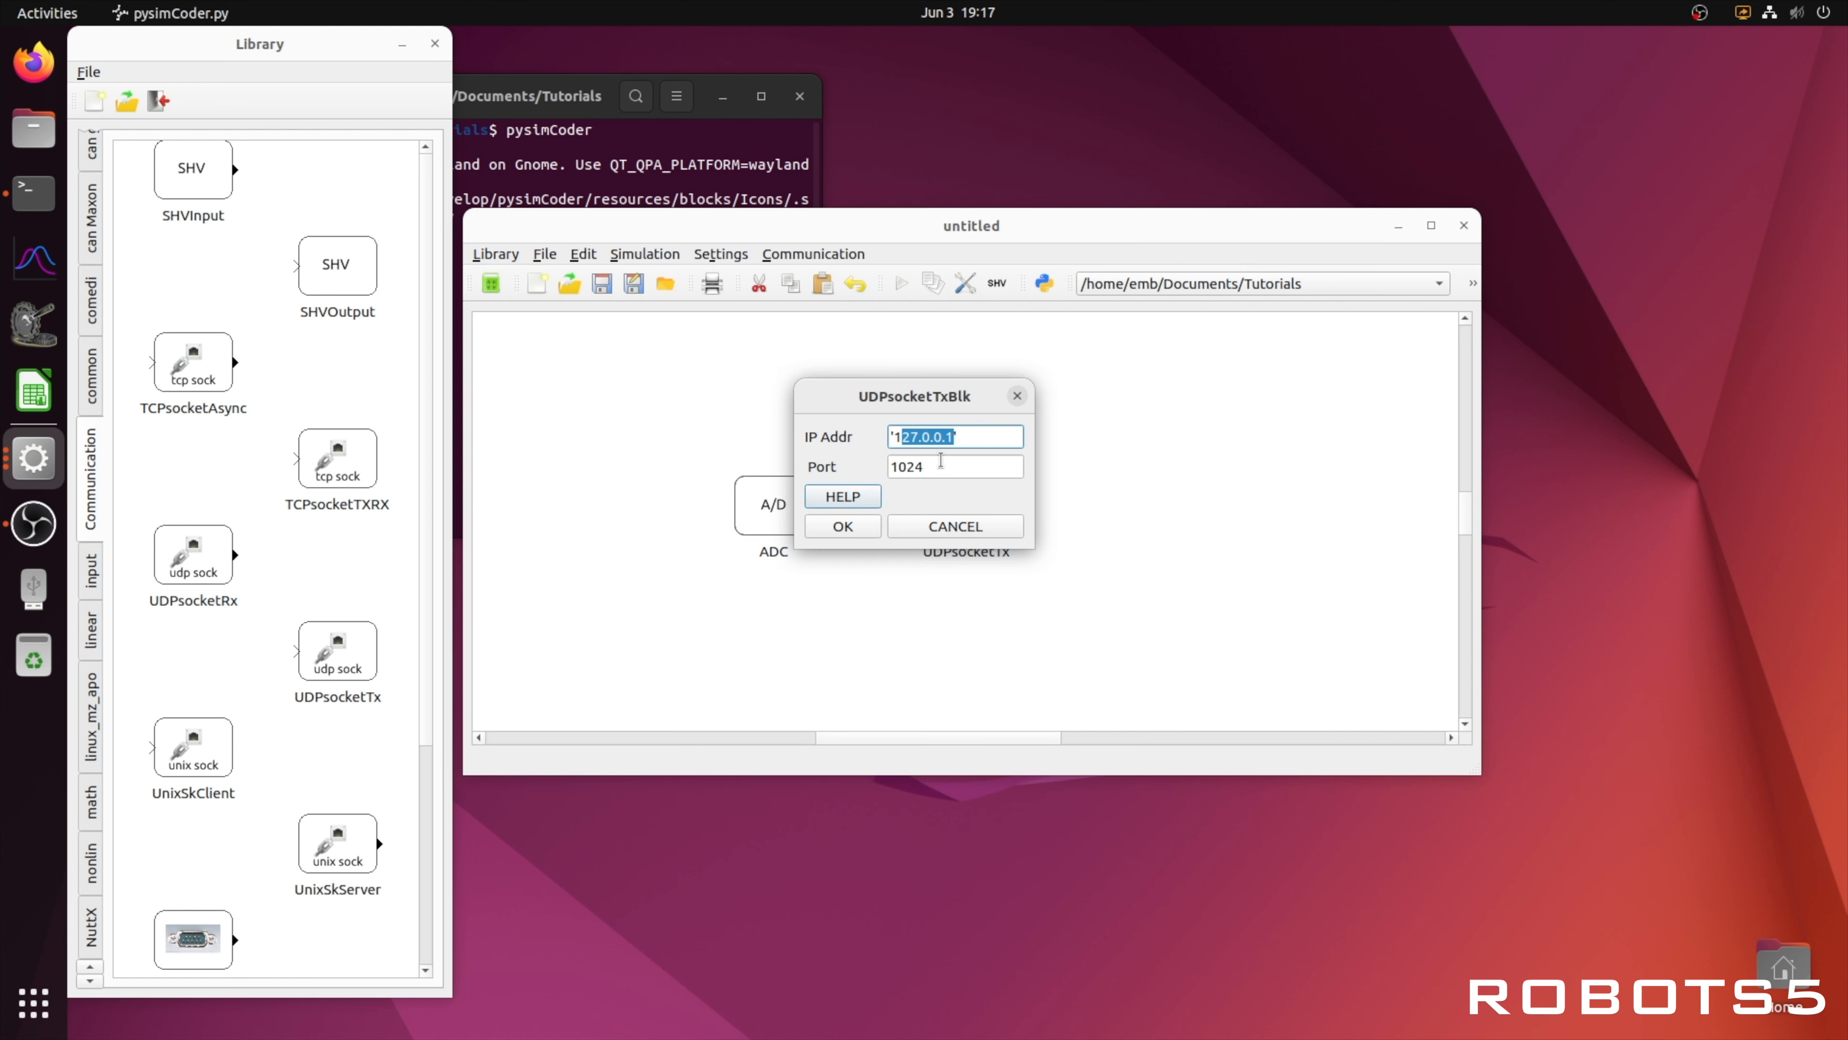
type("192.168.1.200")
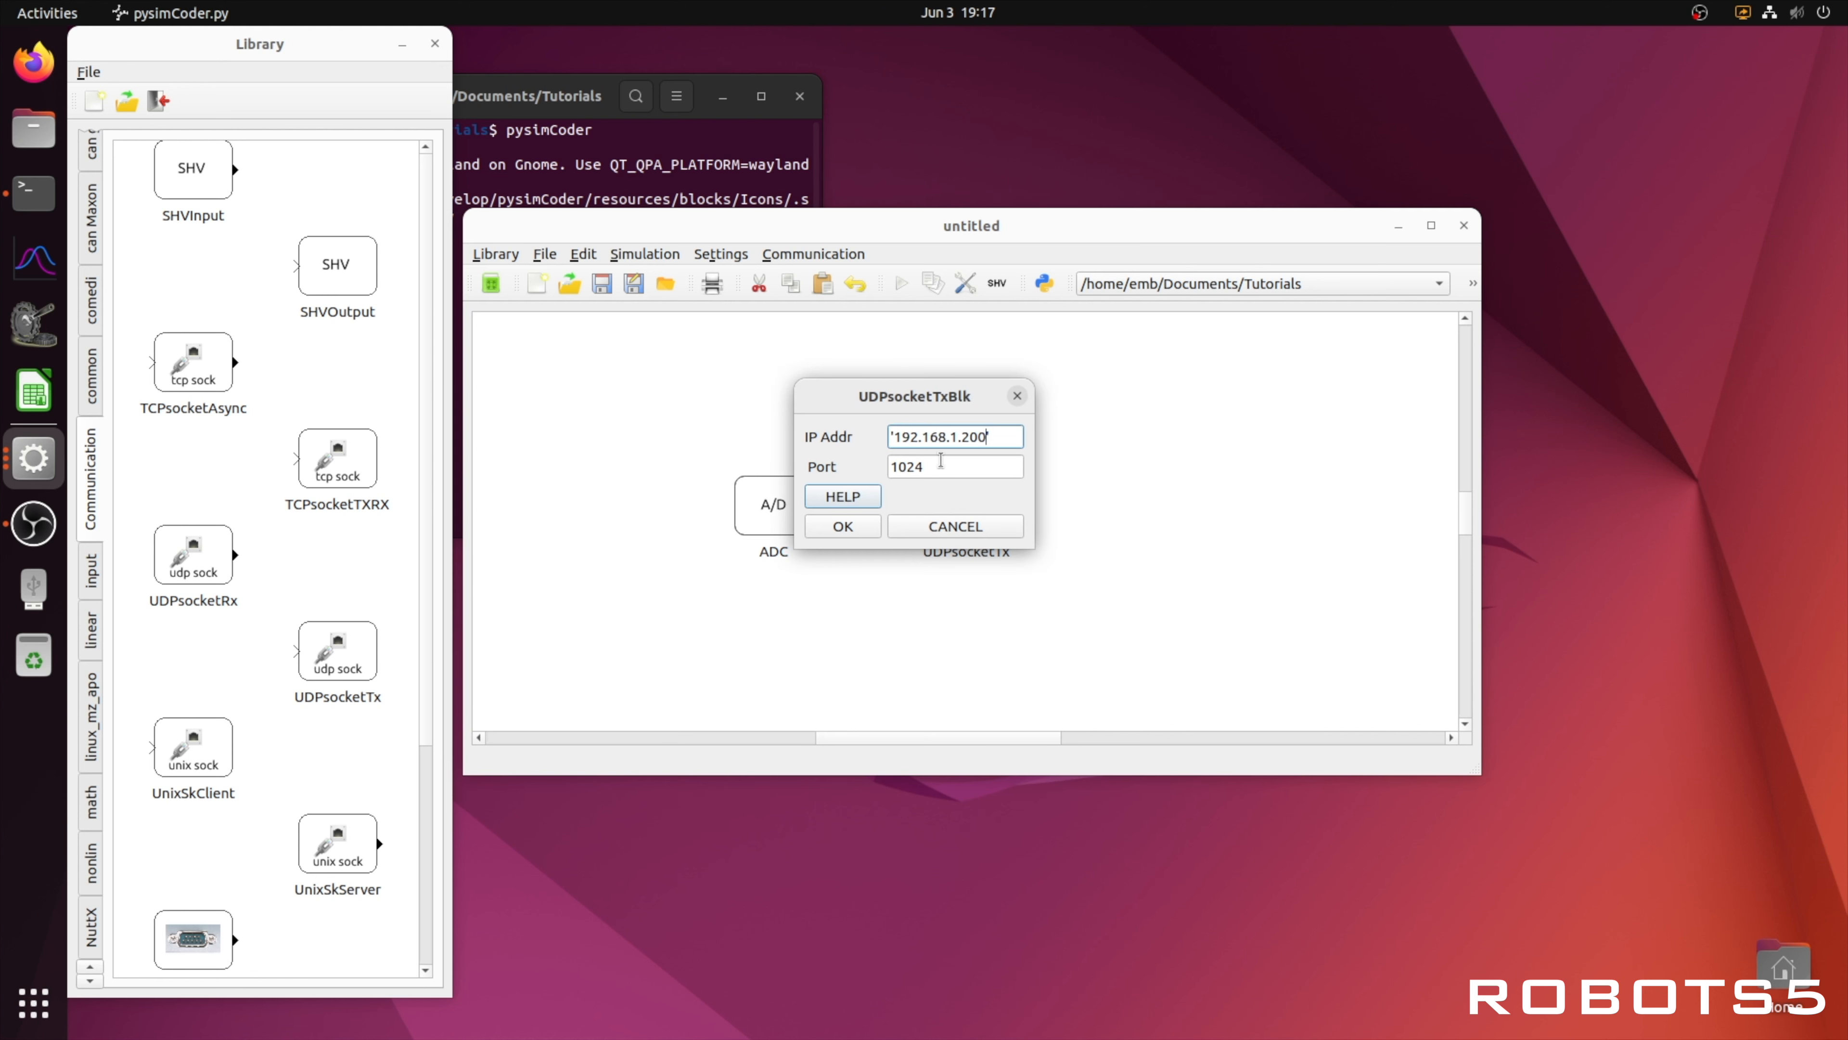
left_click(841, 525)
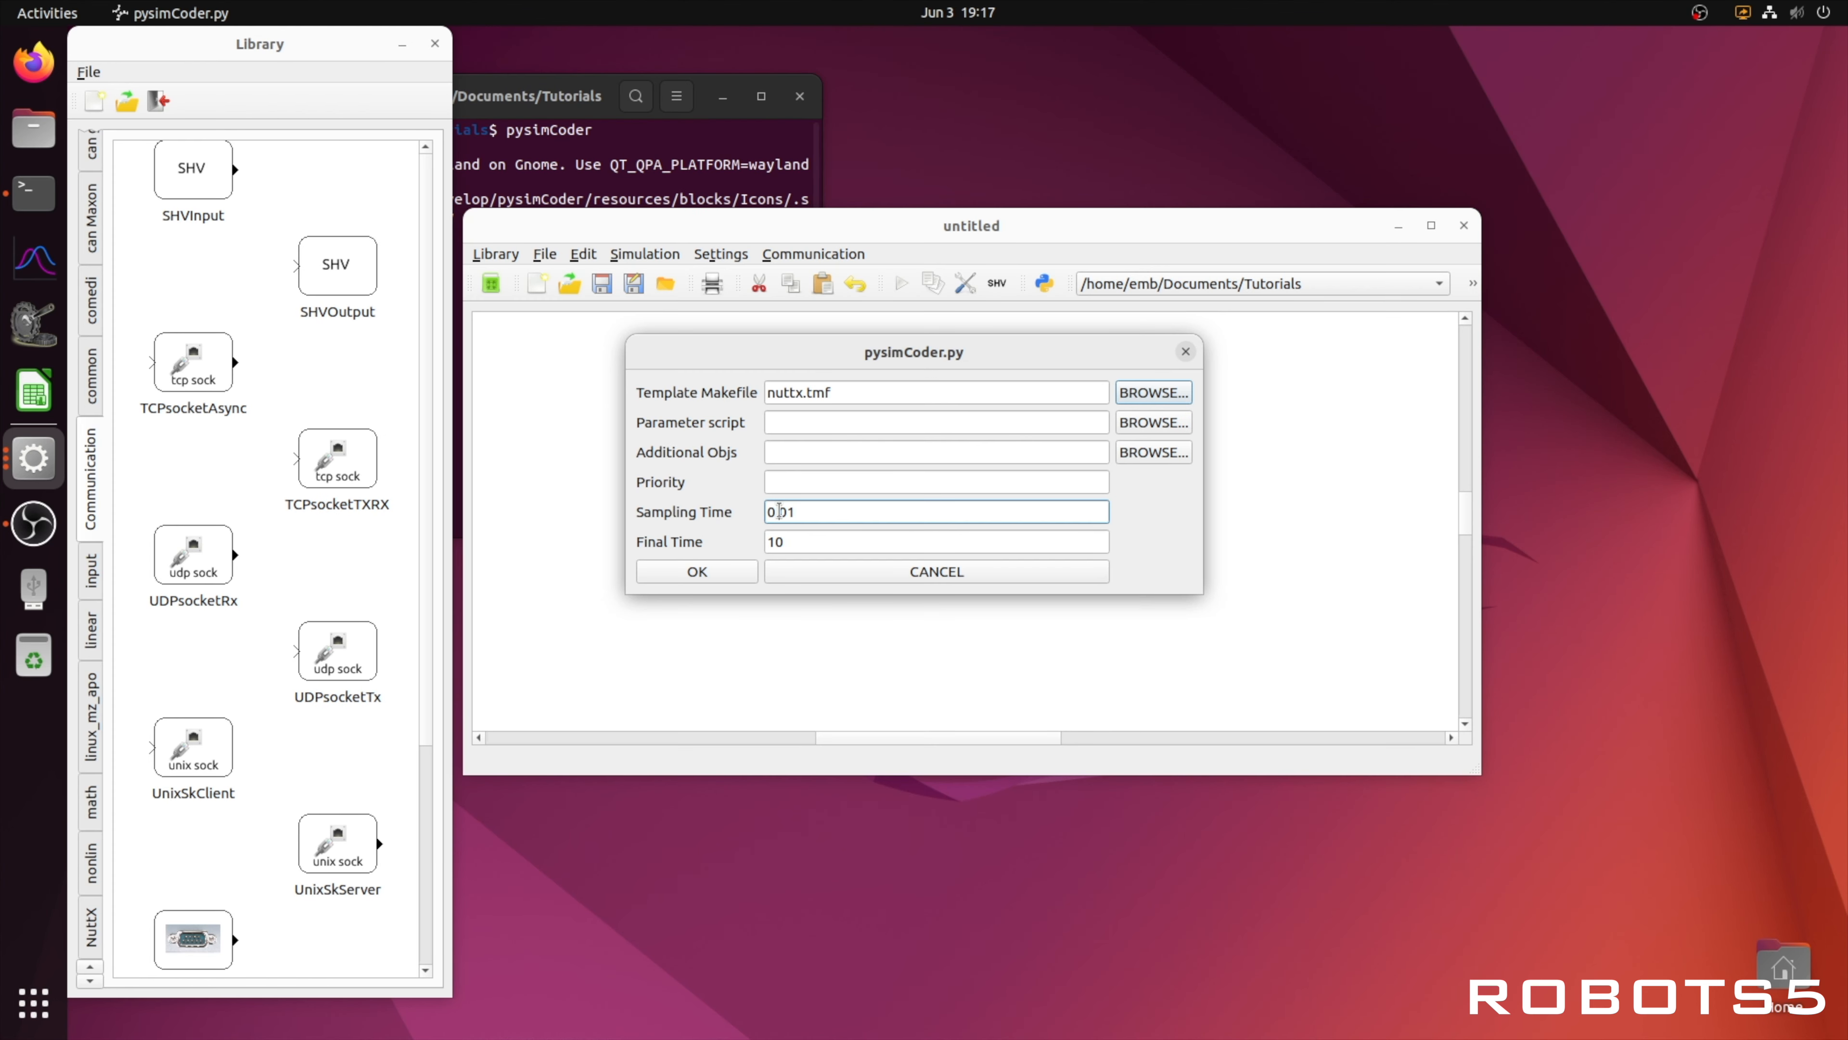
Step: Accept the nuttx.tmf build settings with 0.01 s sampling and save the diagram as tutorial8
left_click(695, 570)
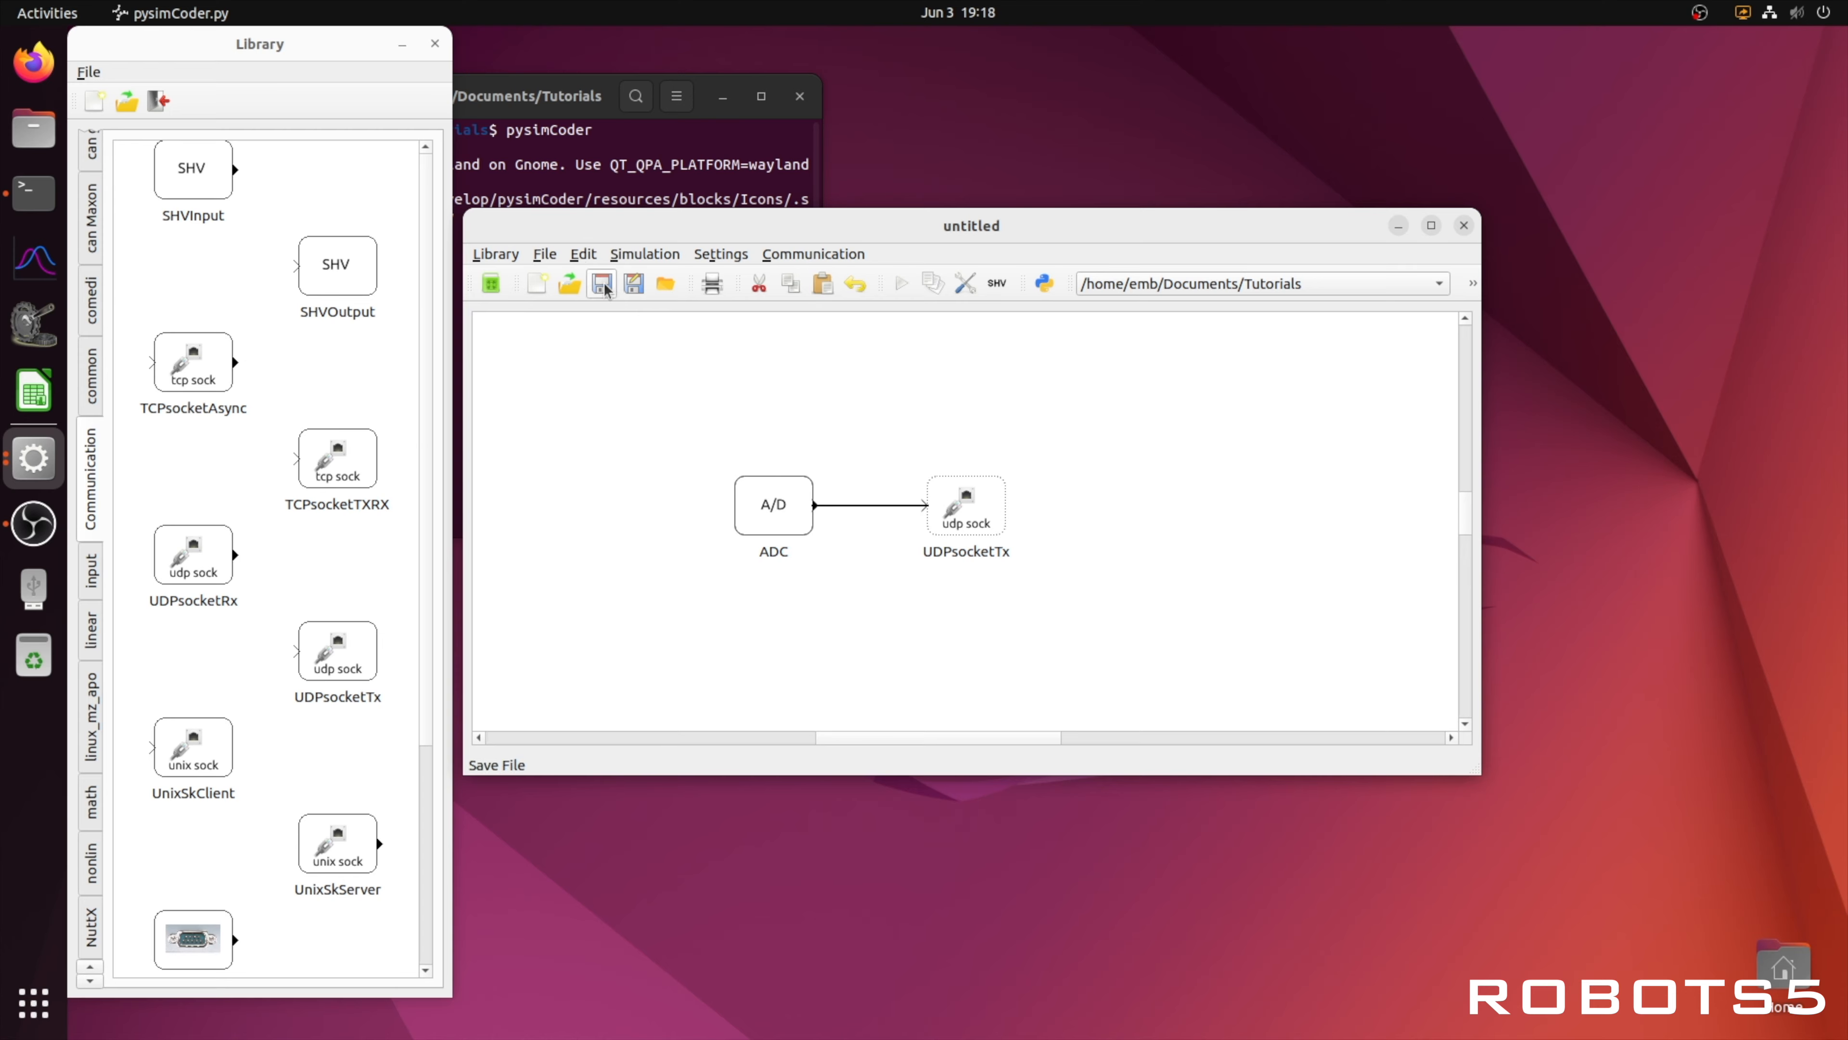
left_click(631, 283)
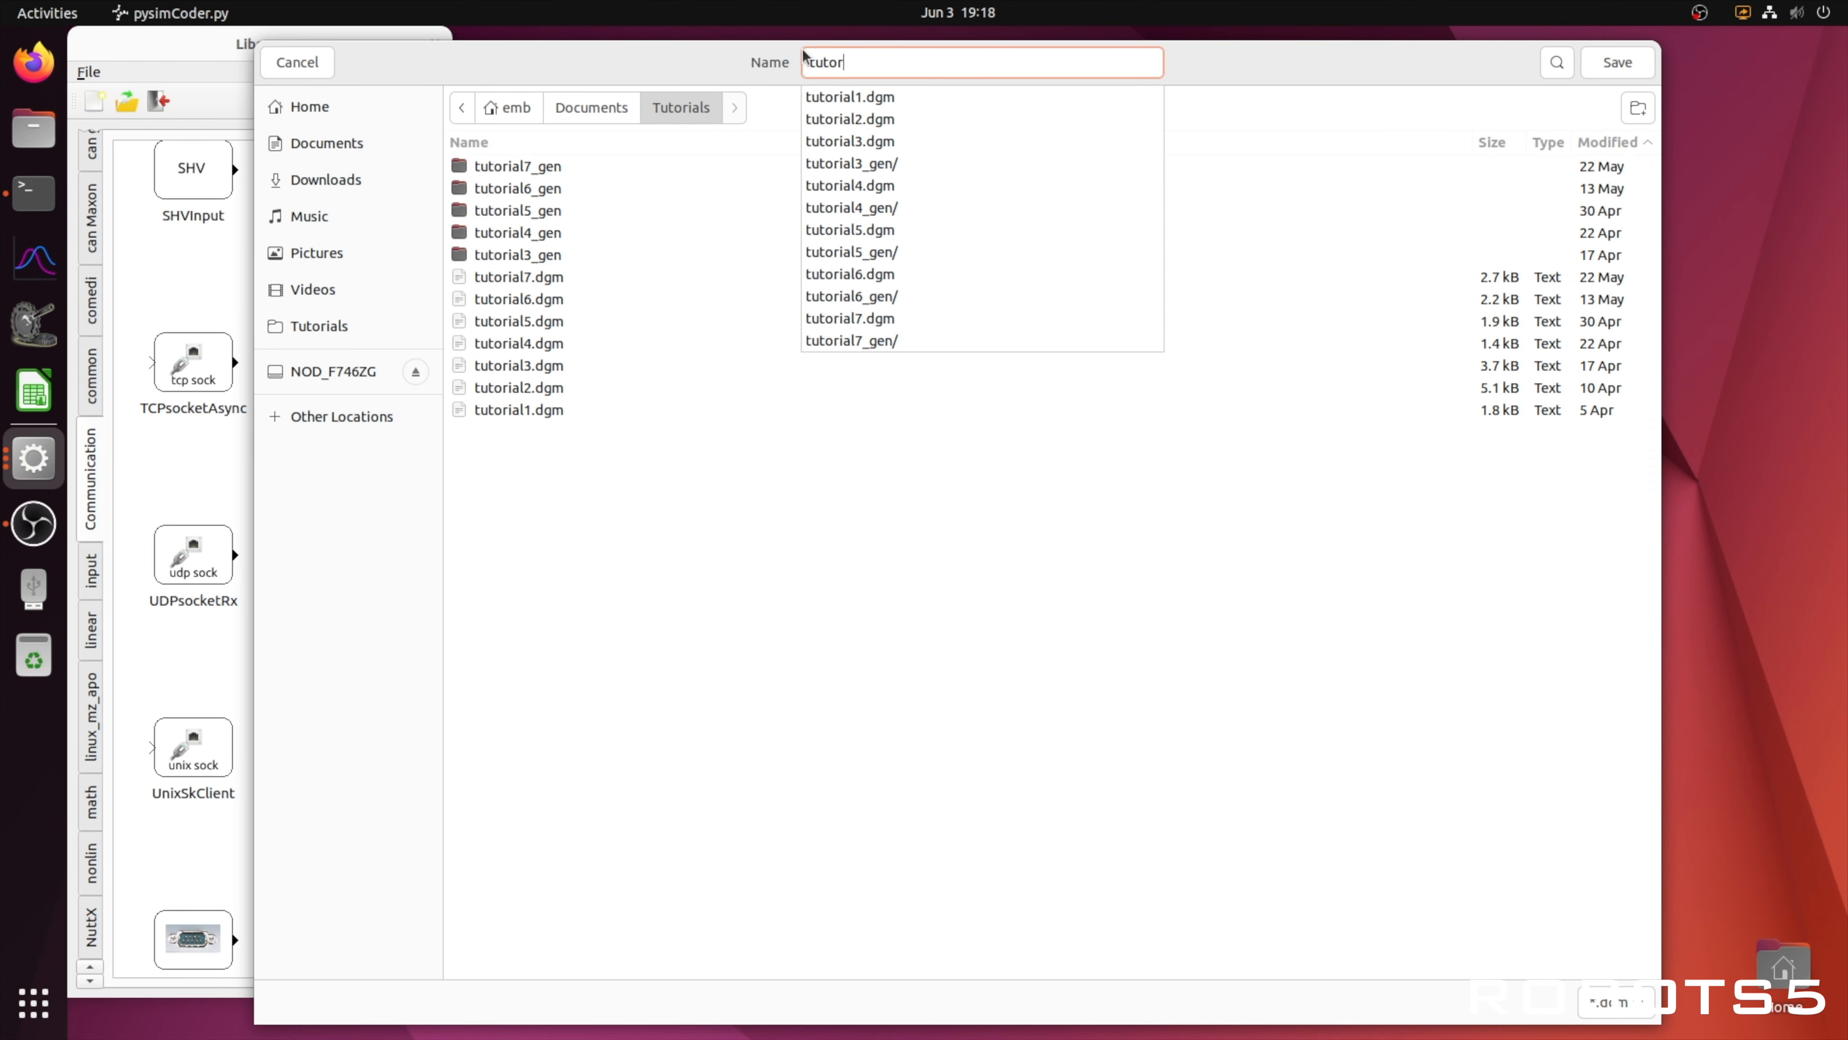
left_click(1616, 62)
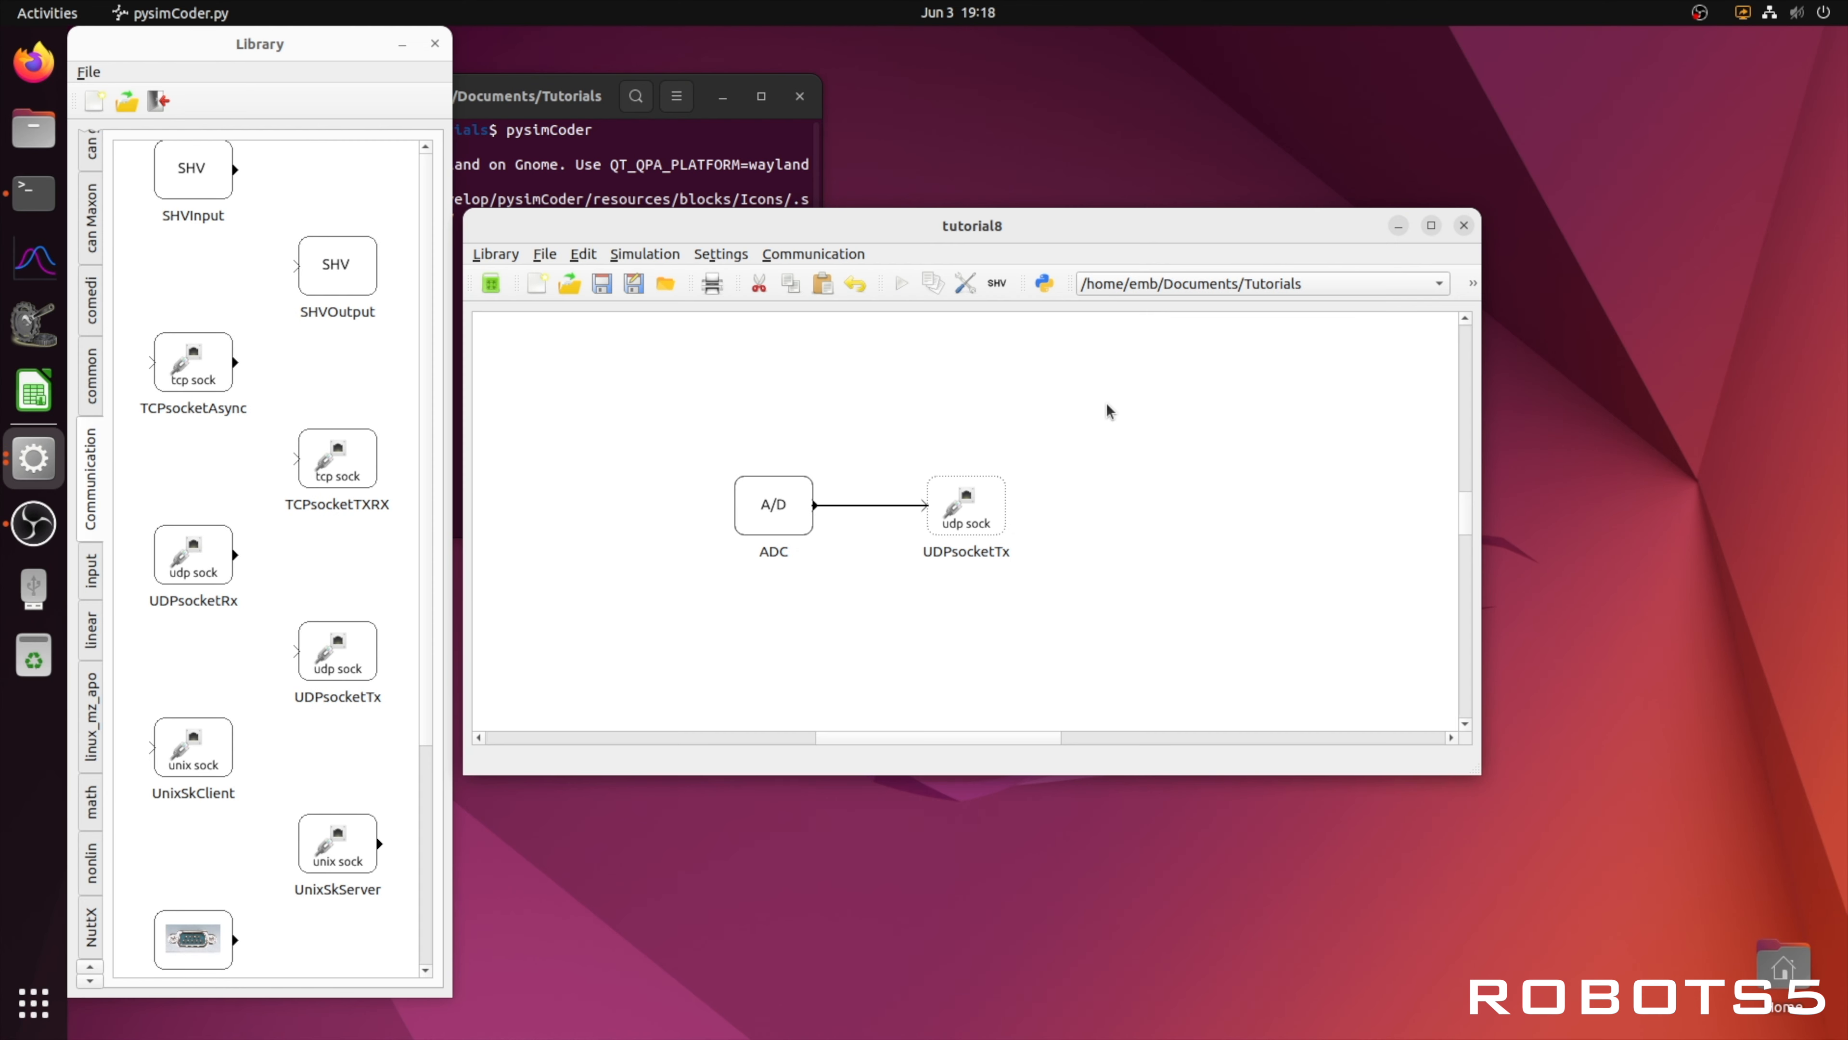
mouse_move(933, 283)
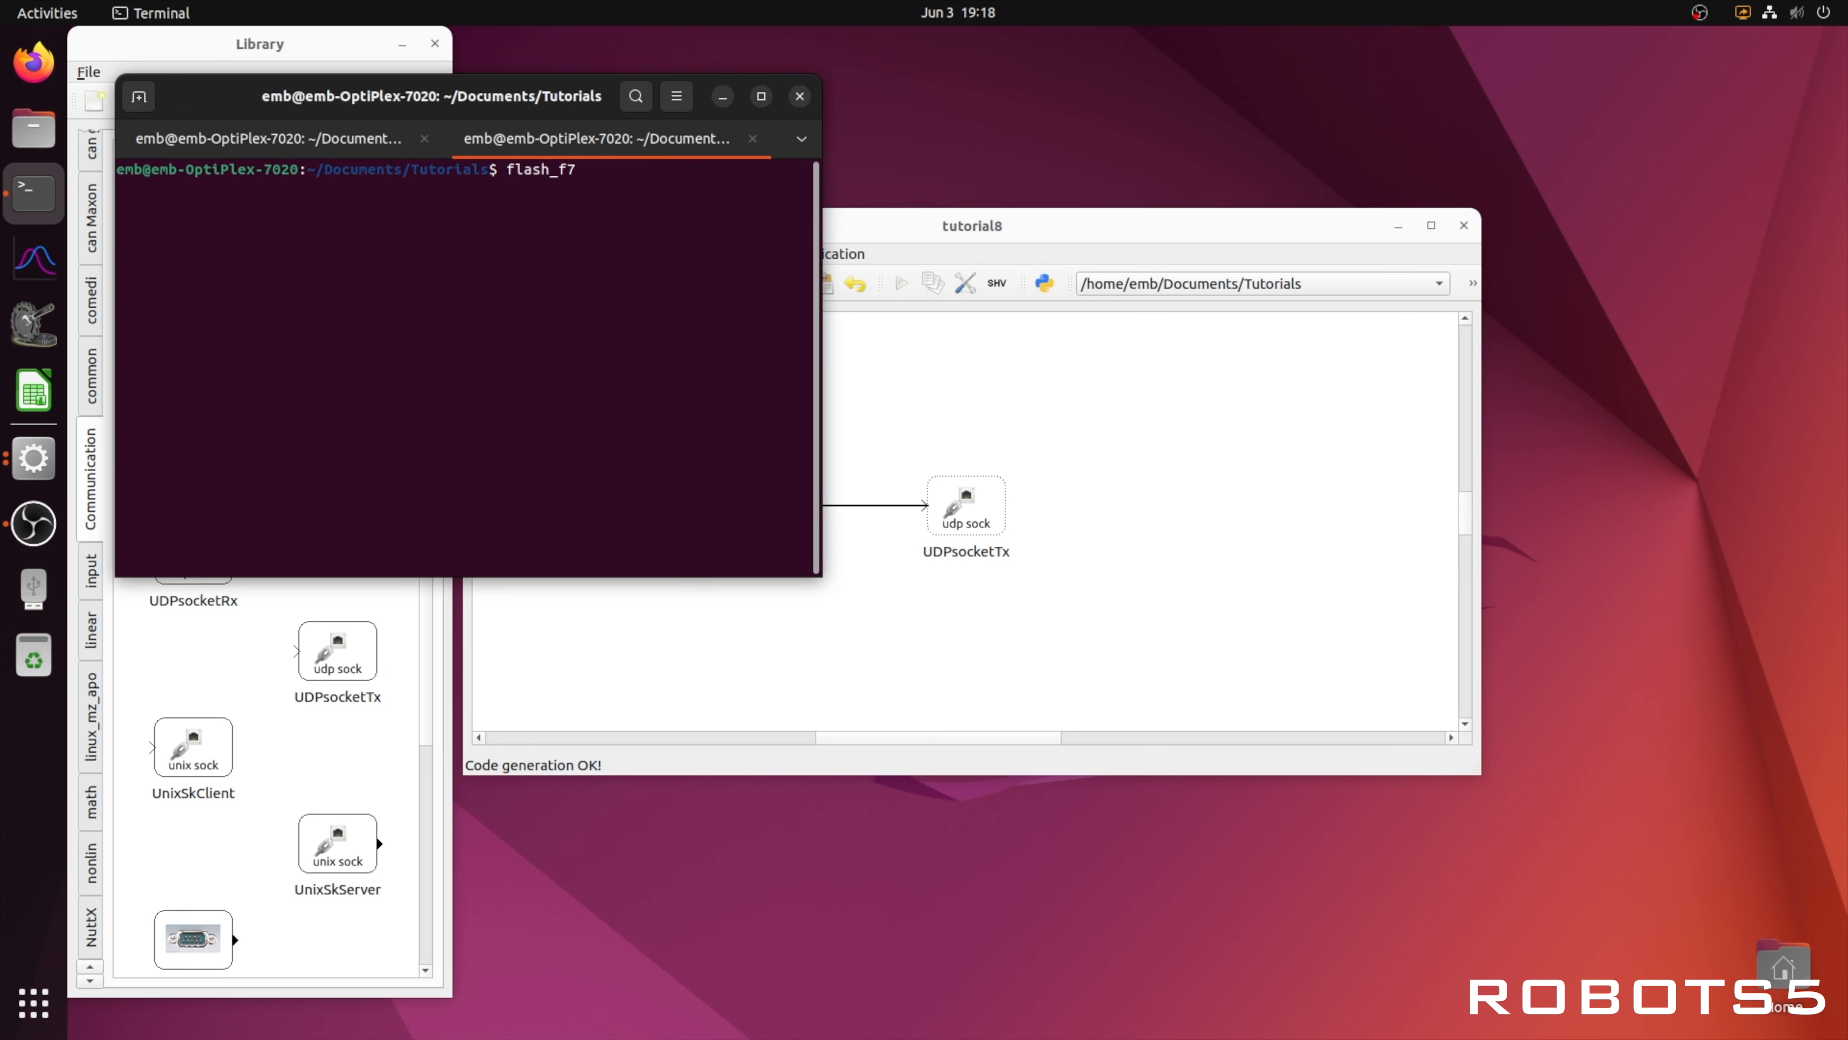
Step: Run flash_f7 tutorial8 to flash the application onto the board
type("tutorial8")
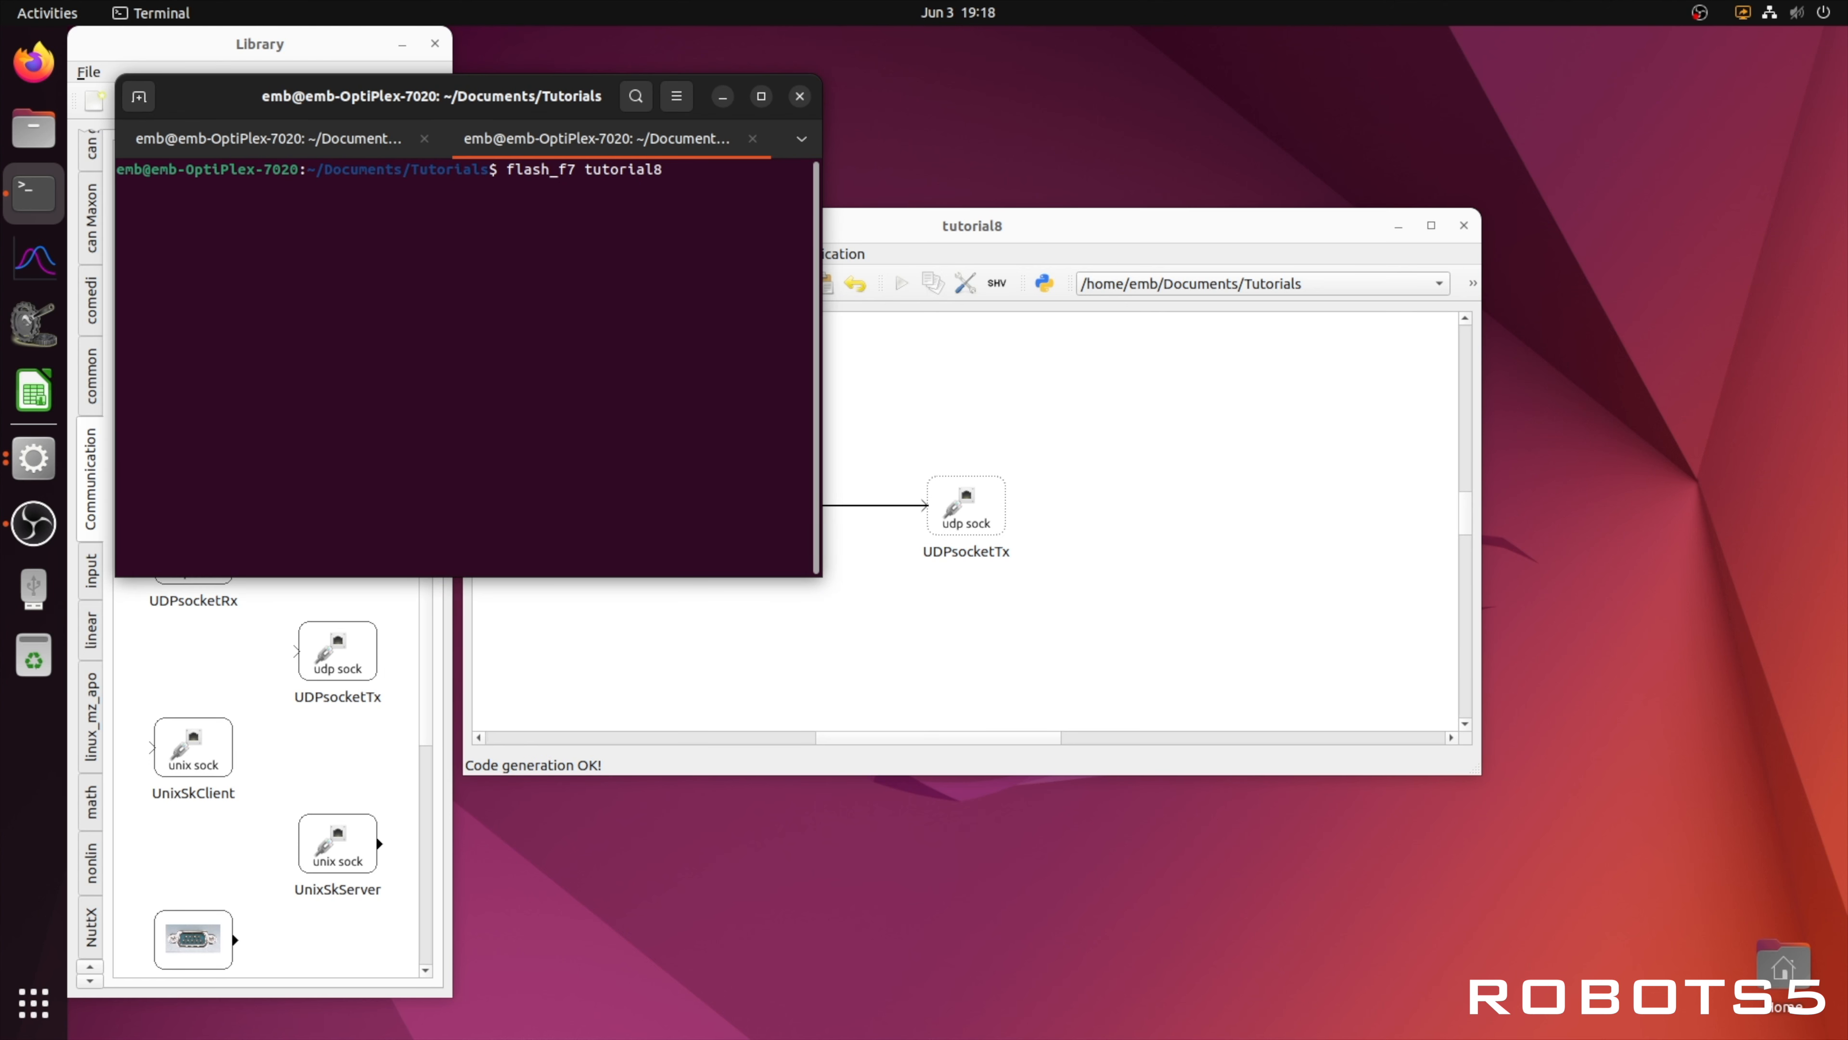
key("Return")
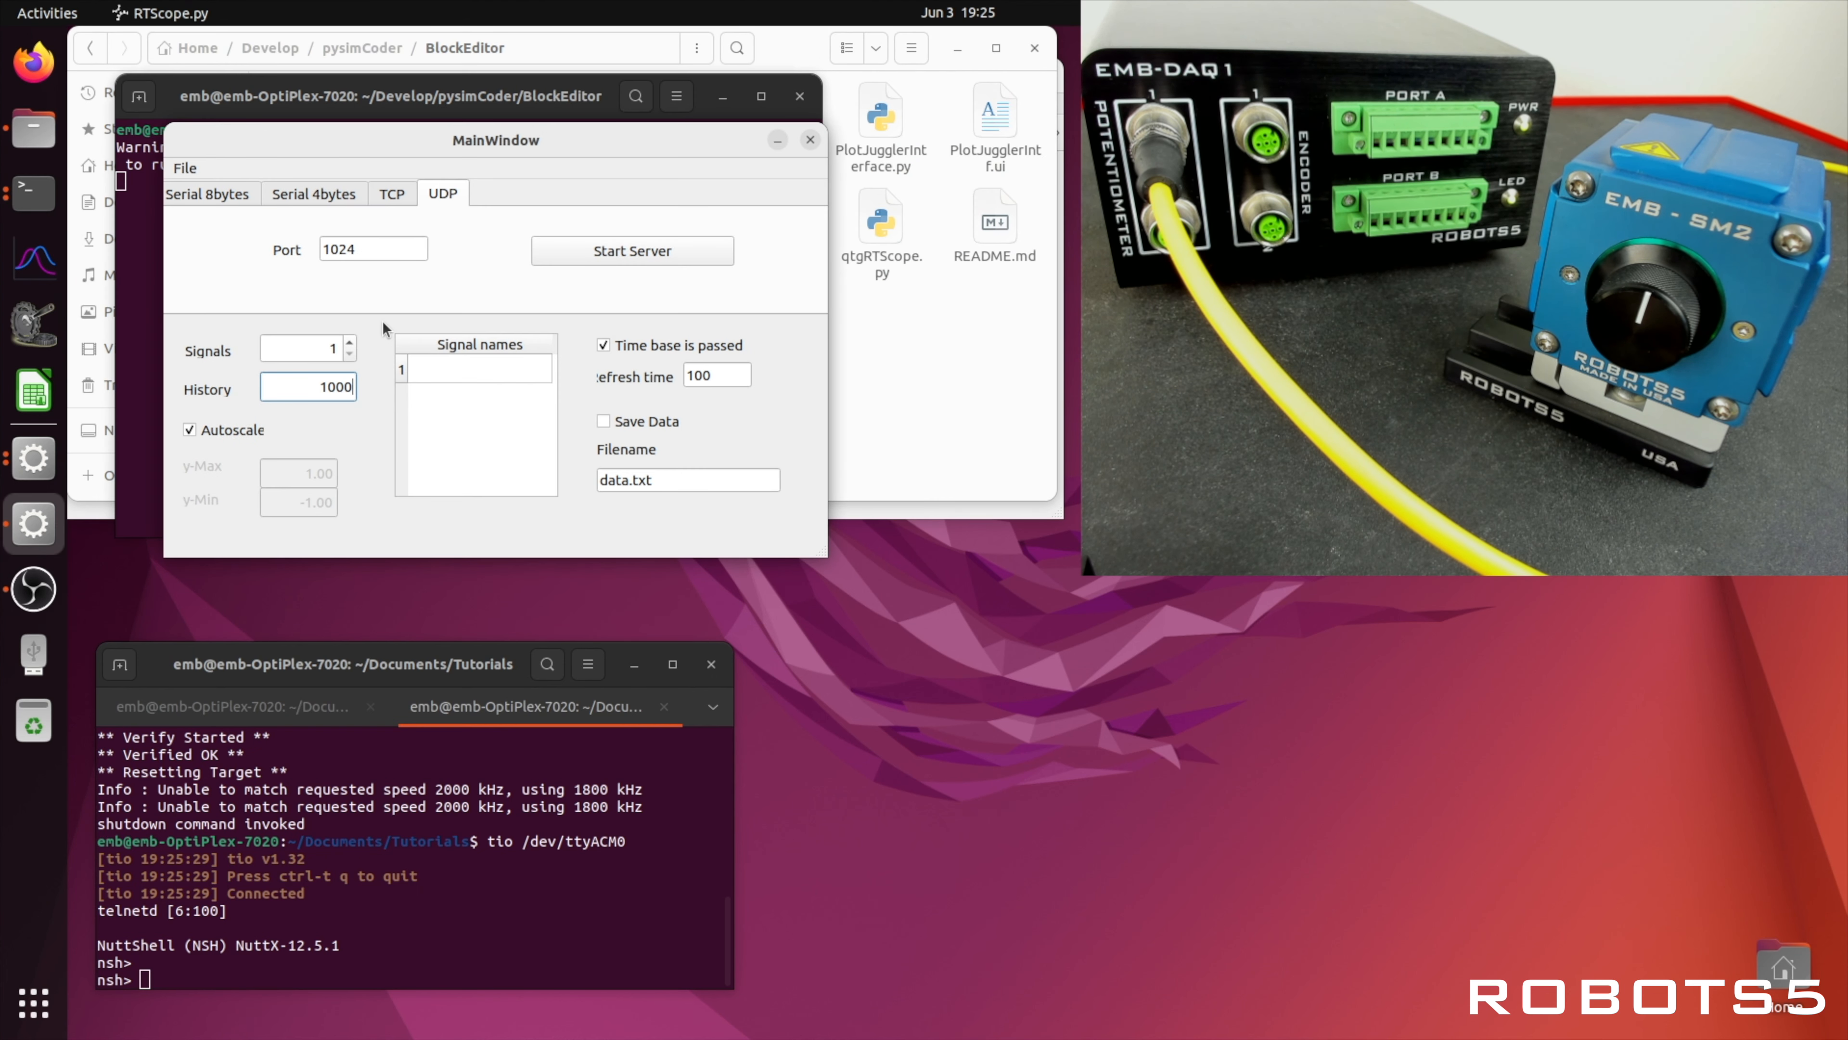
Step: Disable autoscale with y-Max 3.5, start the UDP server, and run main on the target
left_click(188, 428)
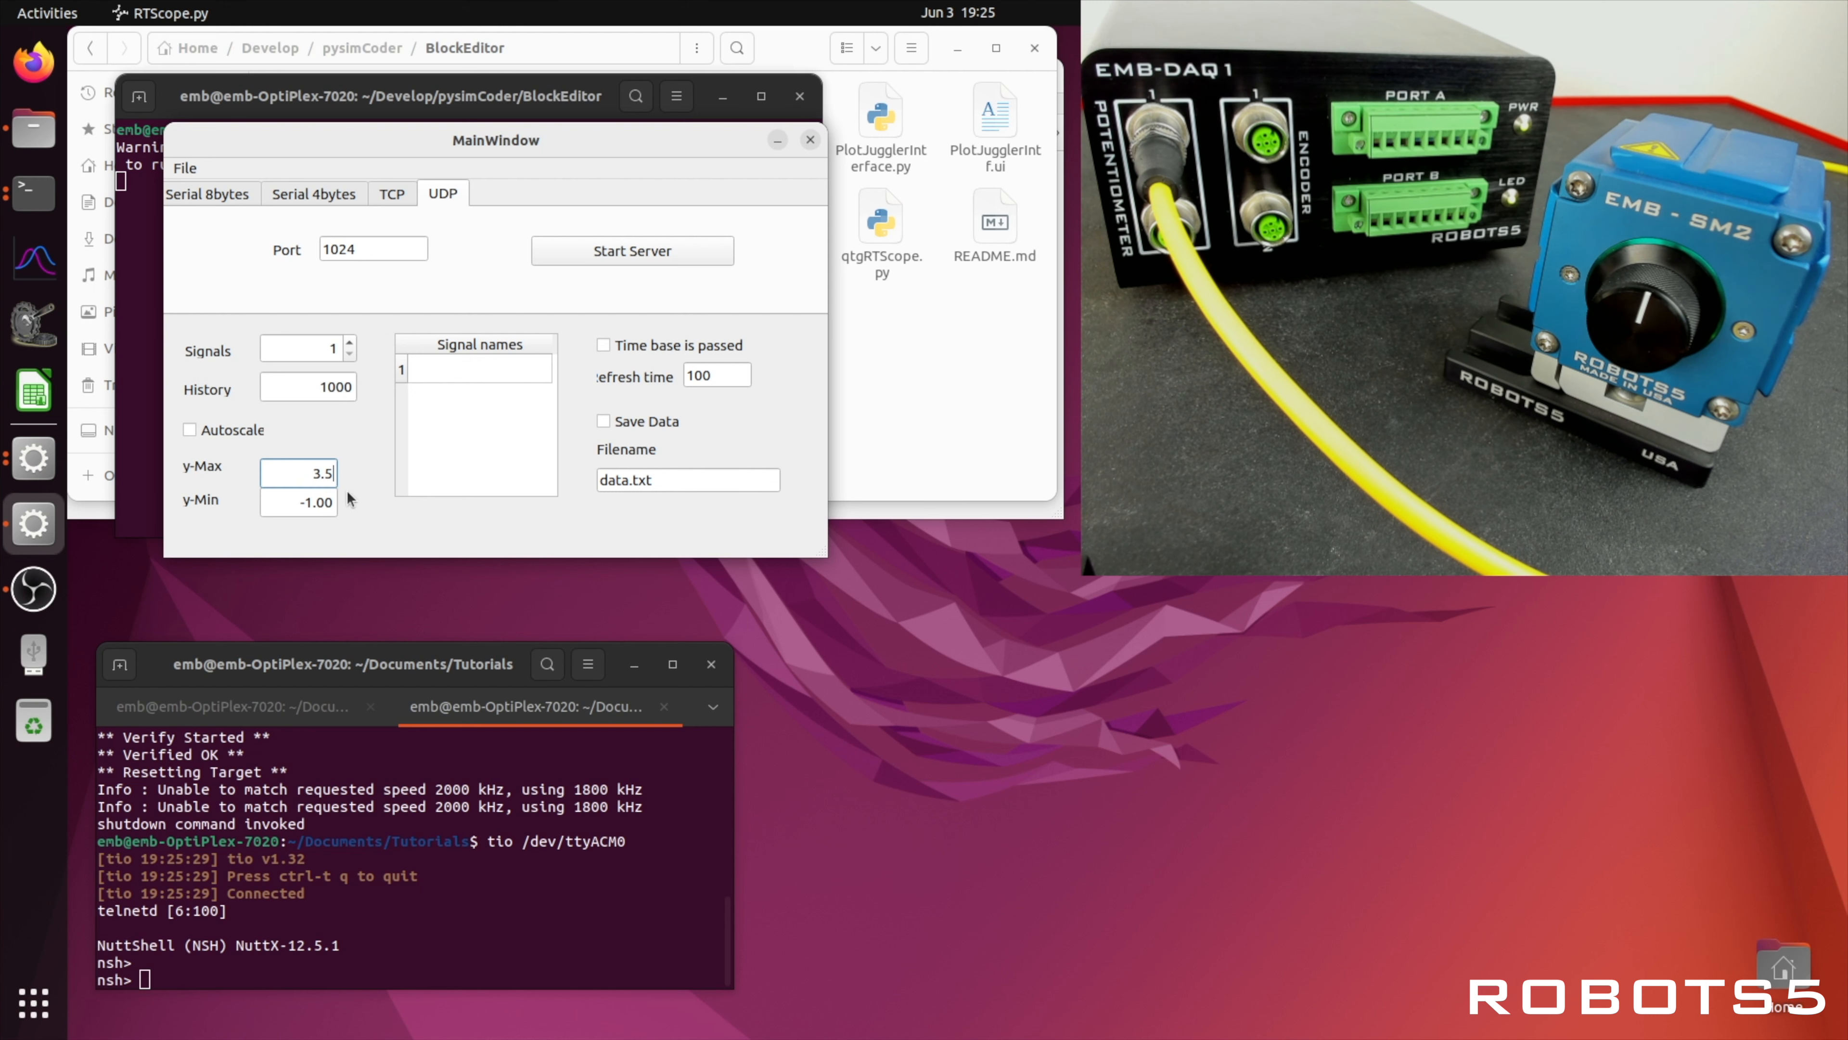
left_click(632, 250)
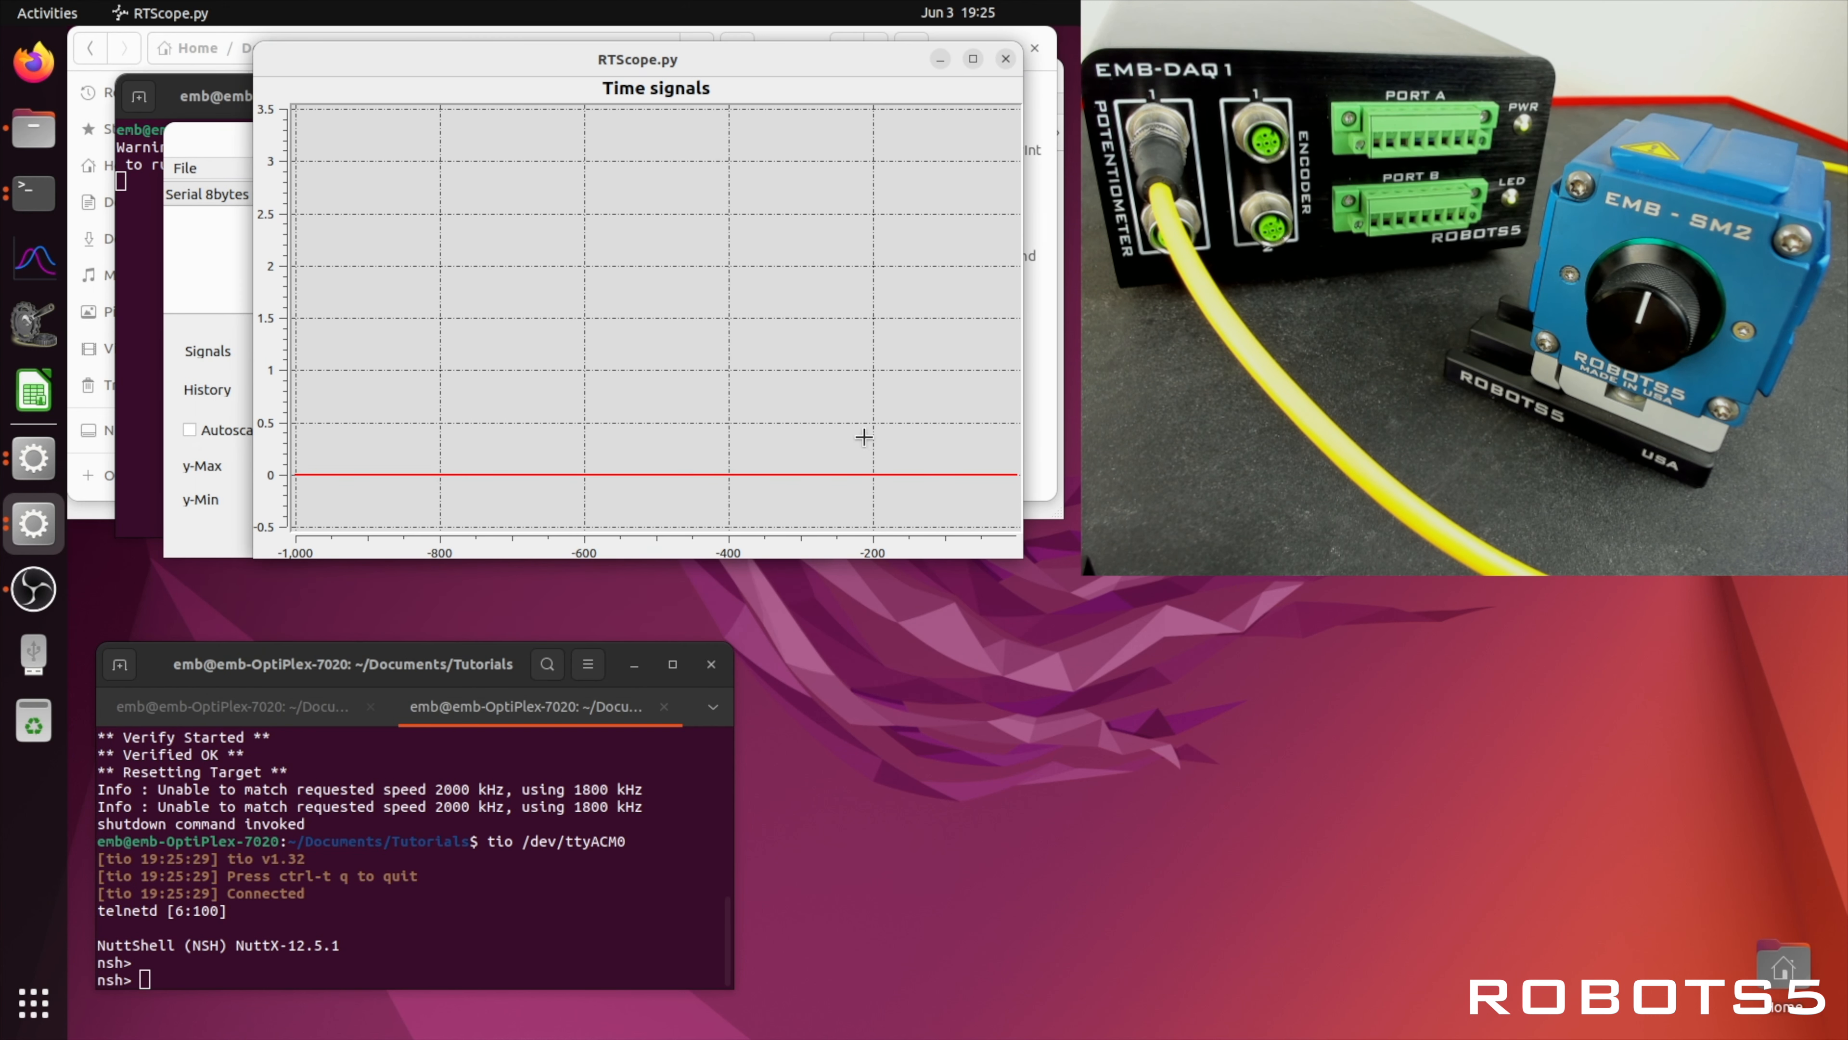
type("main")
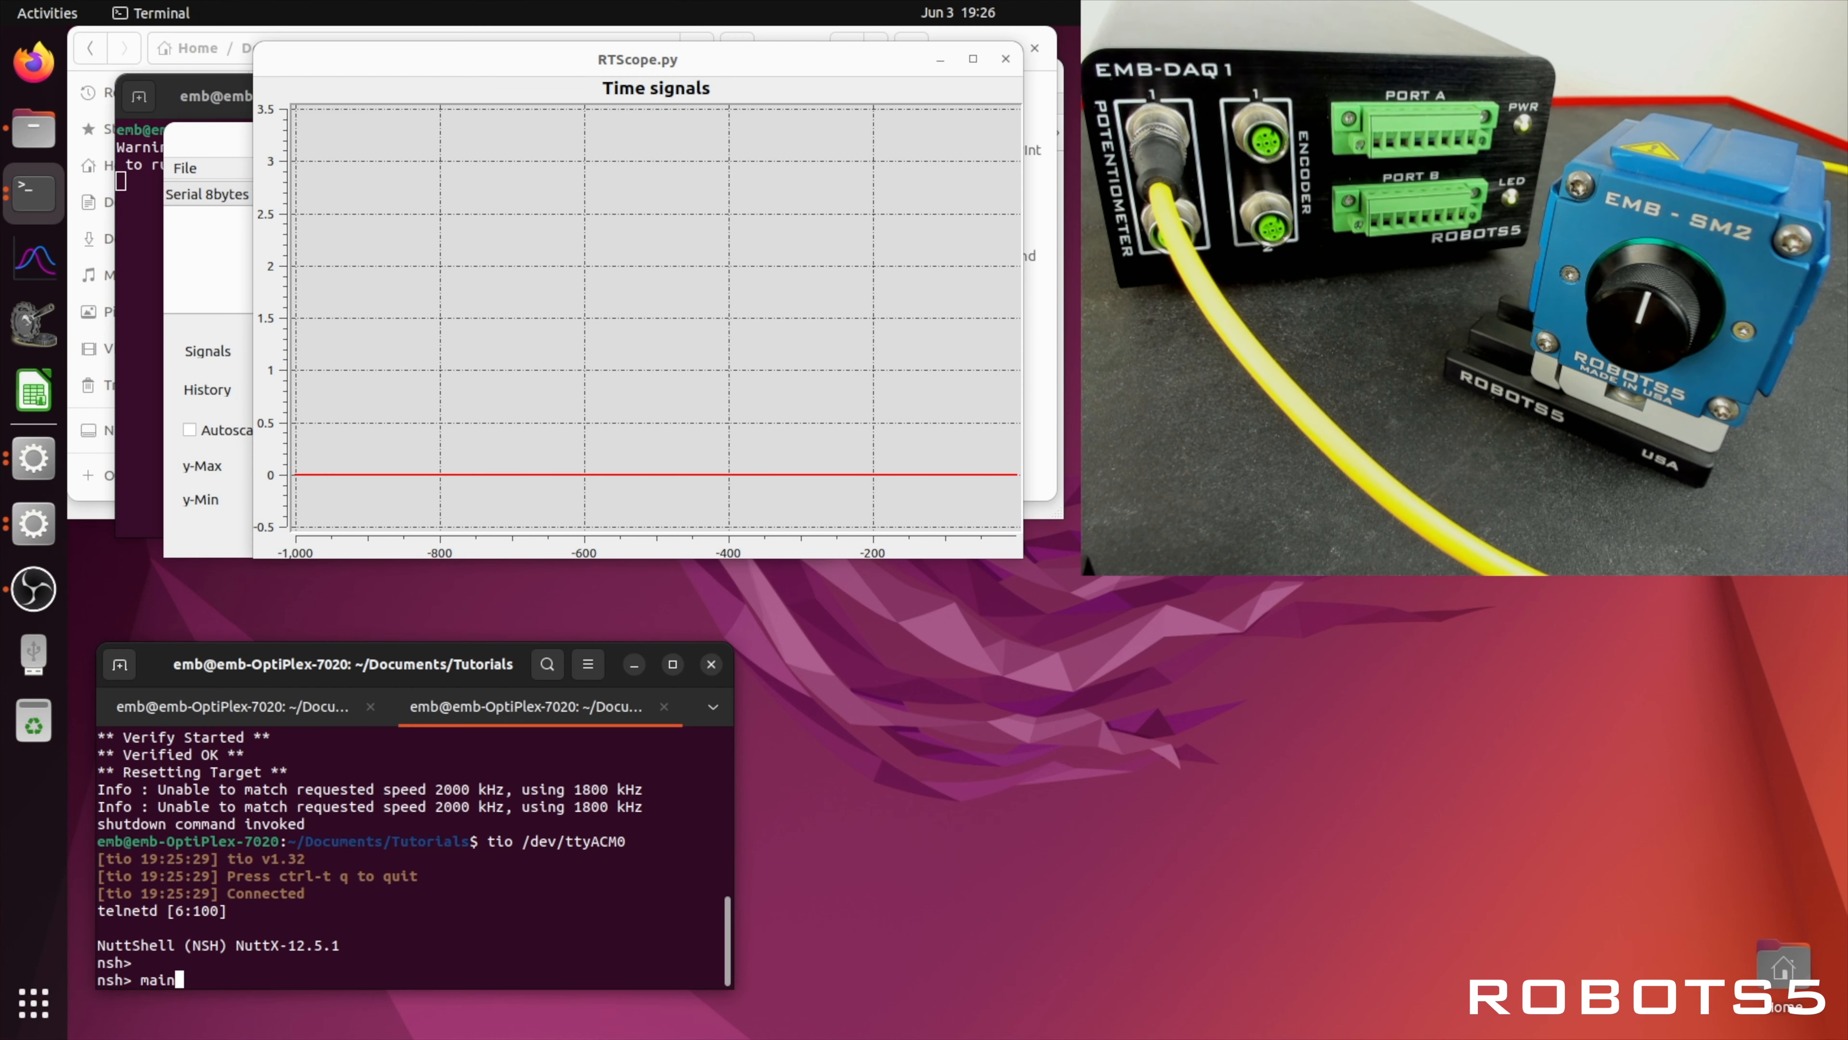
key("Return")
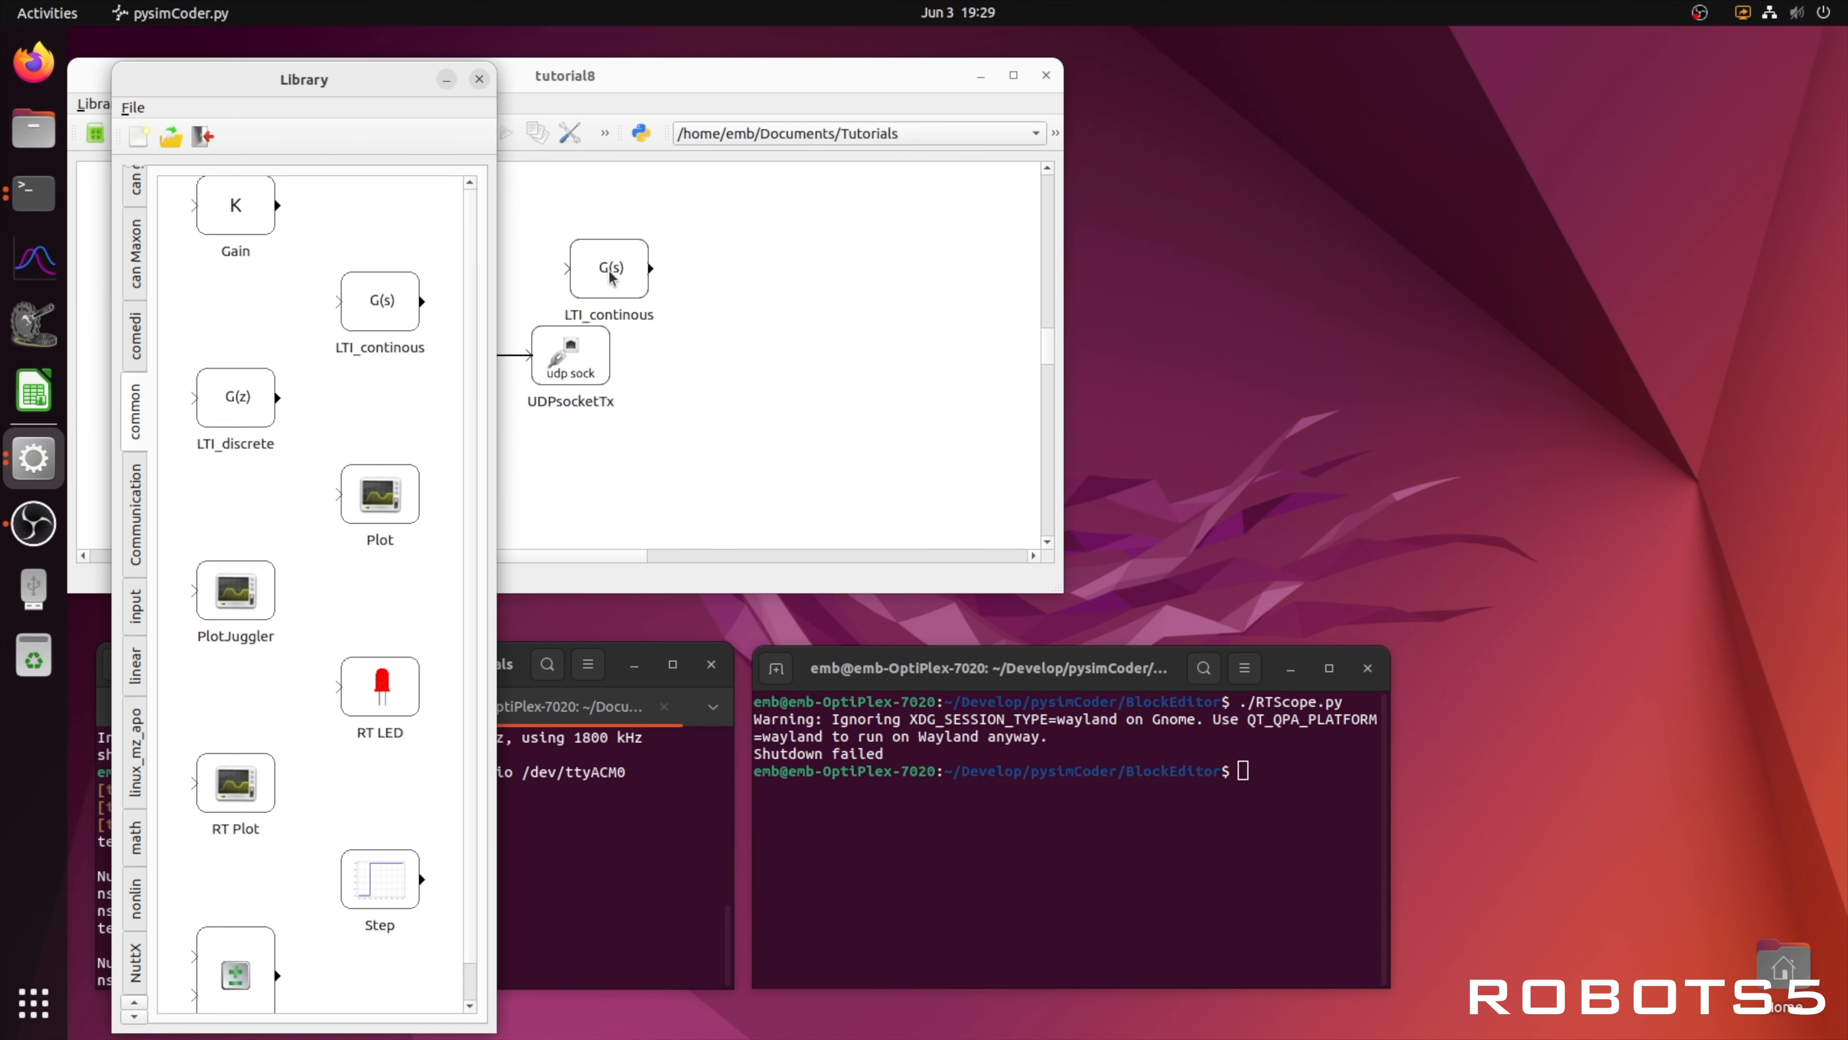
Step: Add an LTI_continous block set to tf(25,[1,1]) between the ADC and UDP sender
left_click(478, 78)
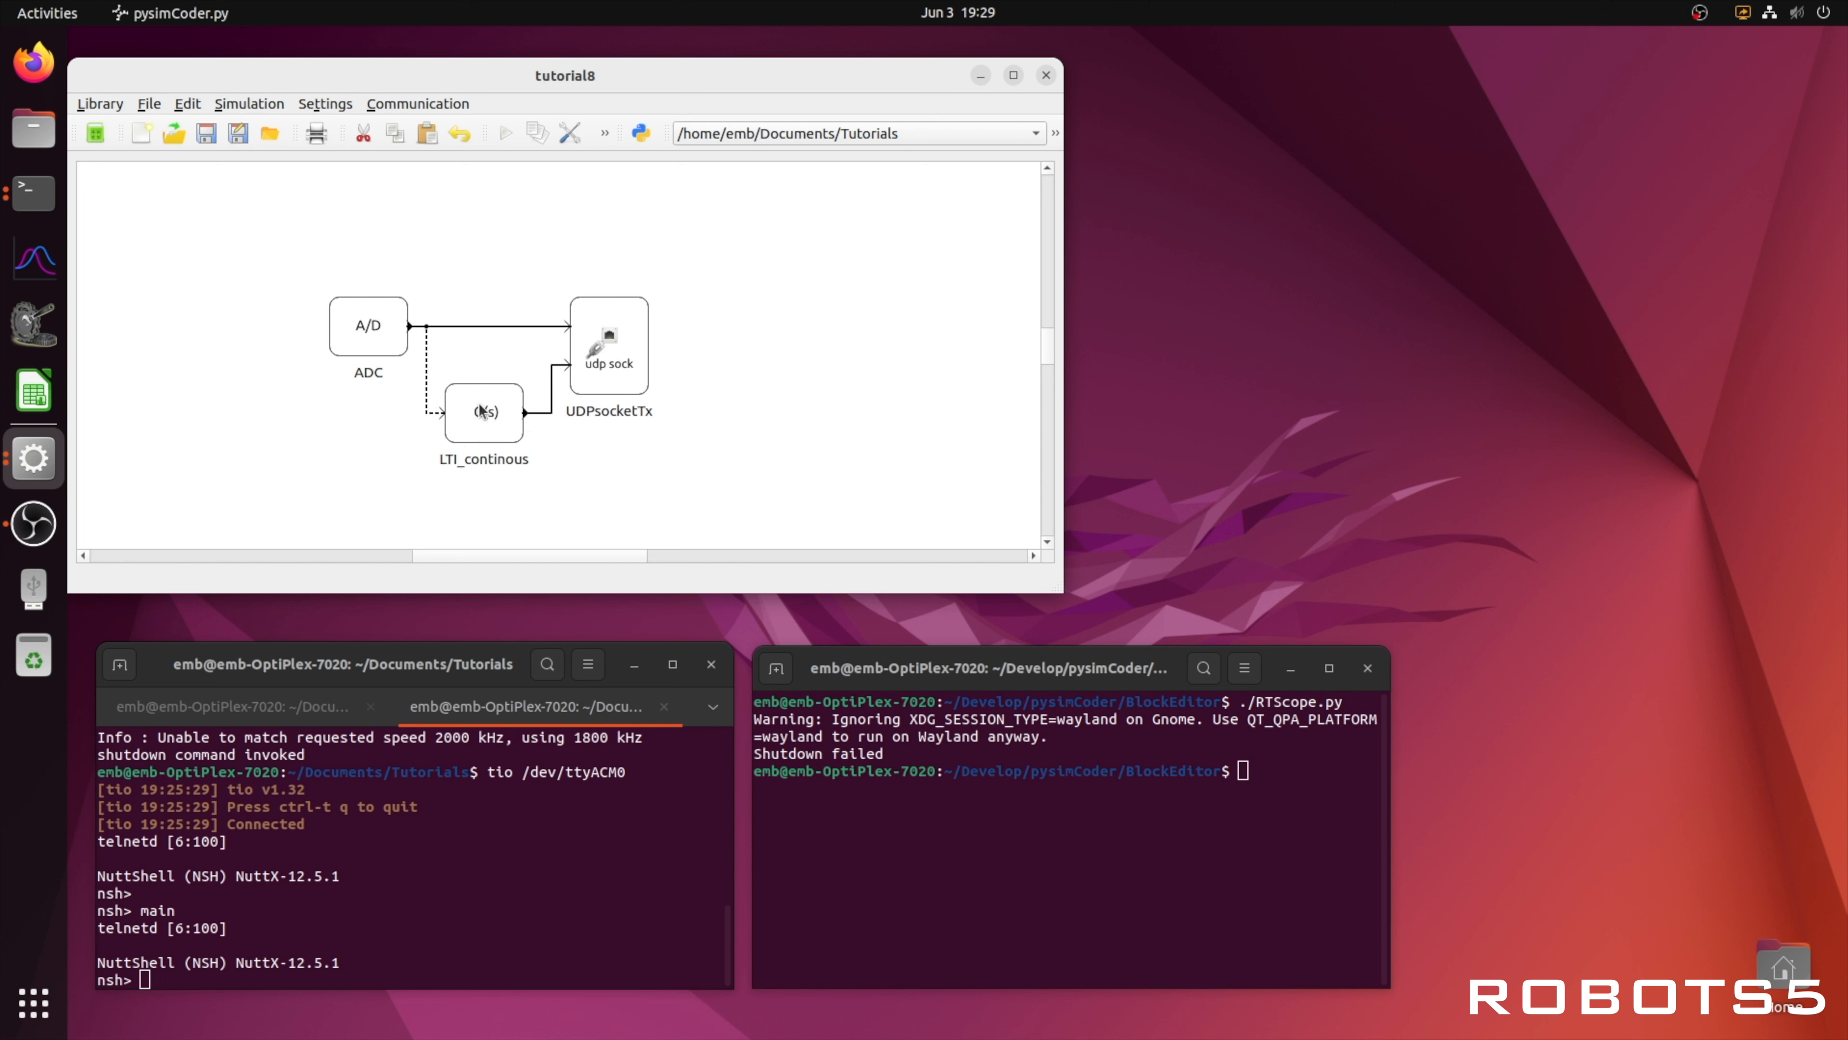
double_click(483, 411)
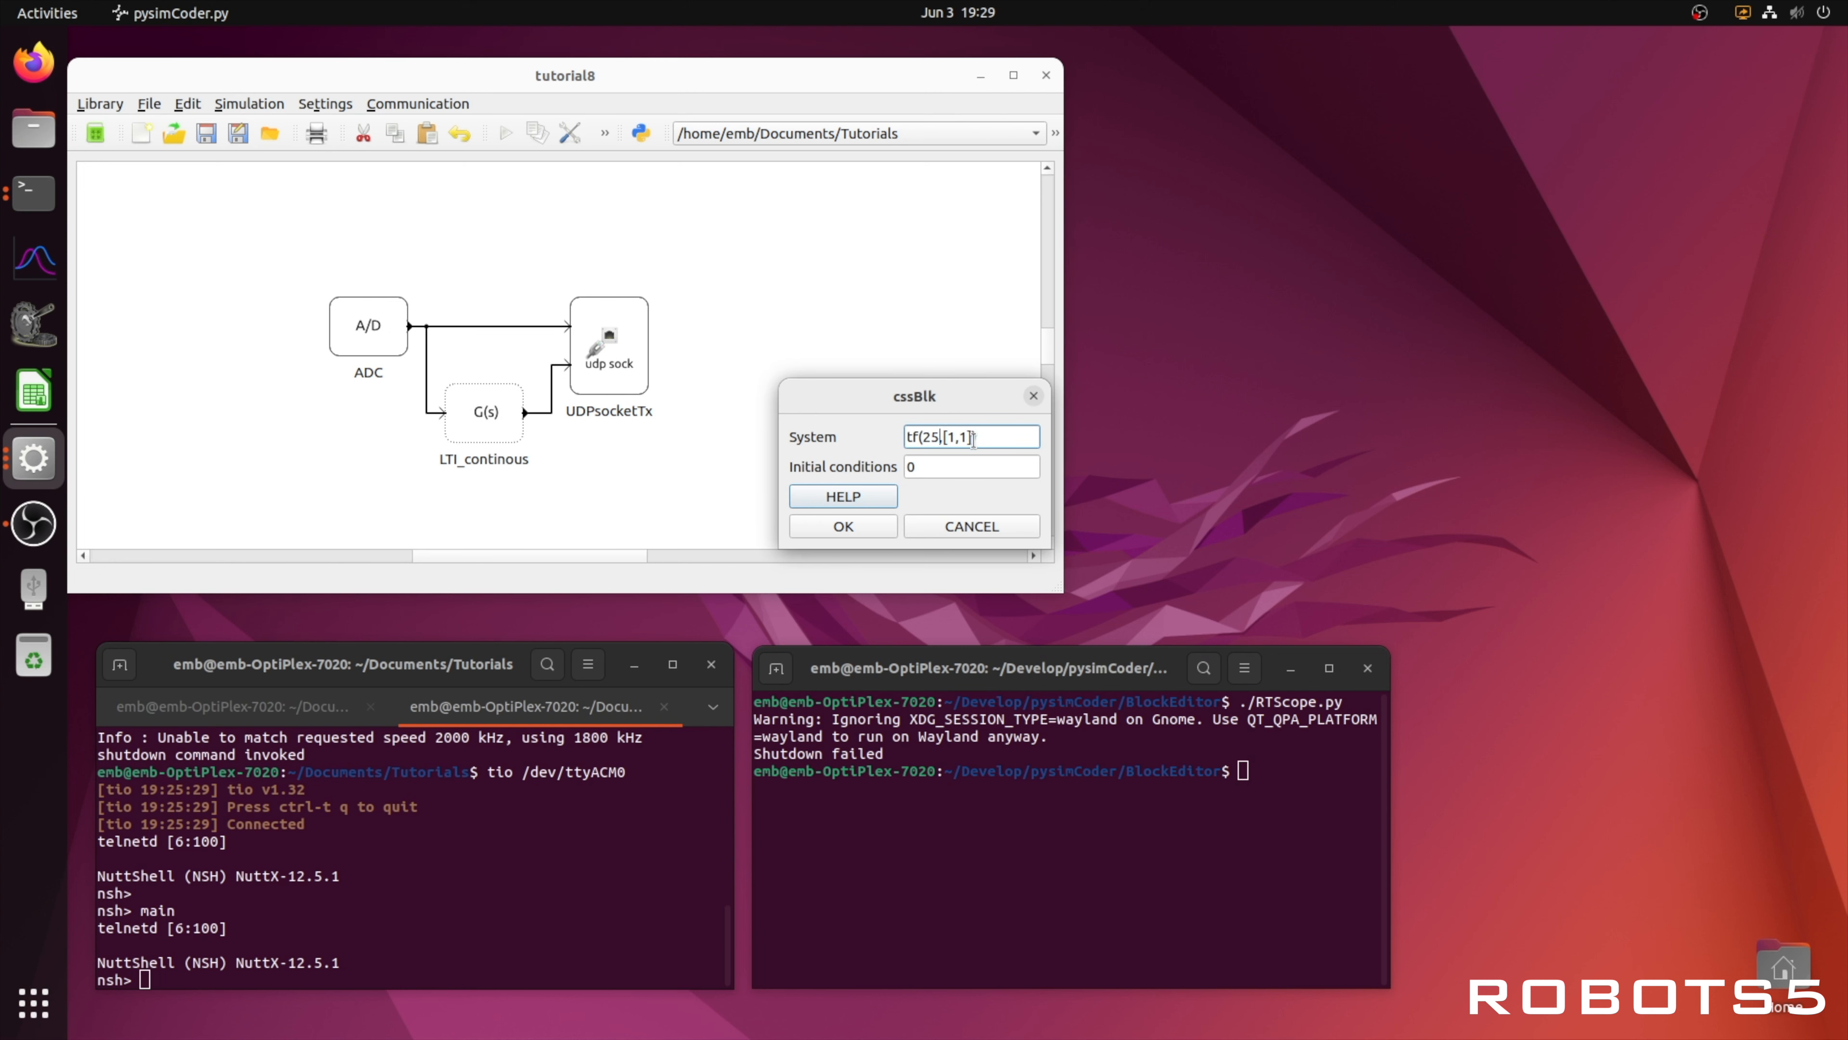
left_click(842, 526)
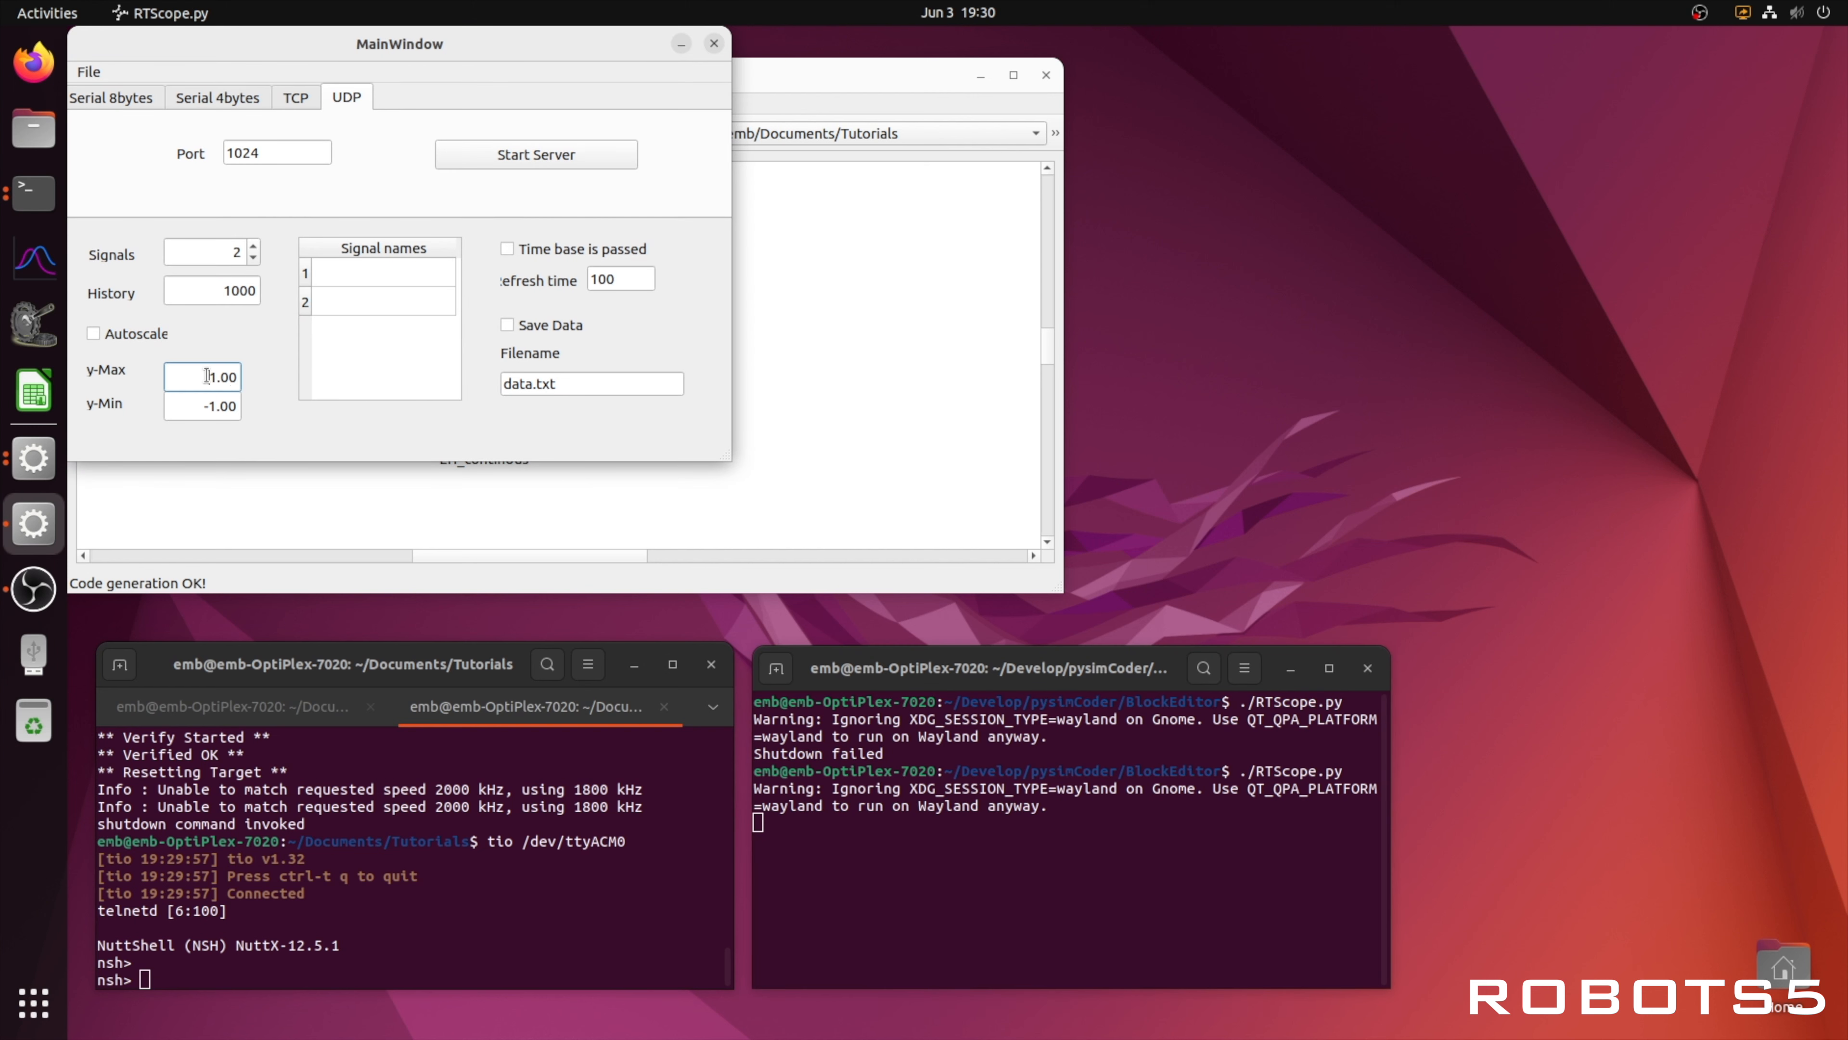
Step: Start the UDP server for 2 signals and enter main at the NuttShell prompt
left_click(535, 154)
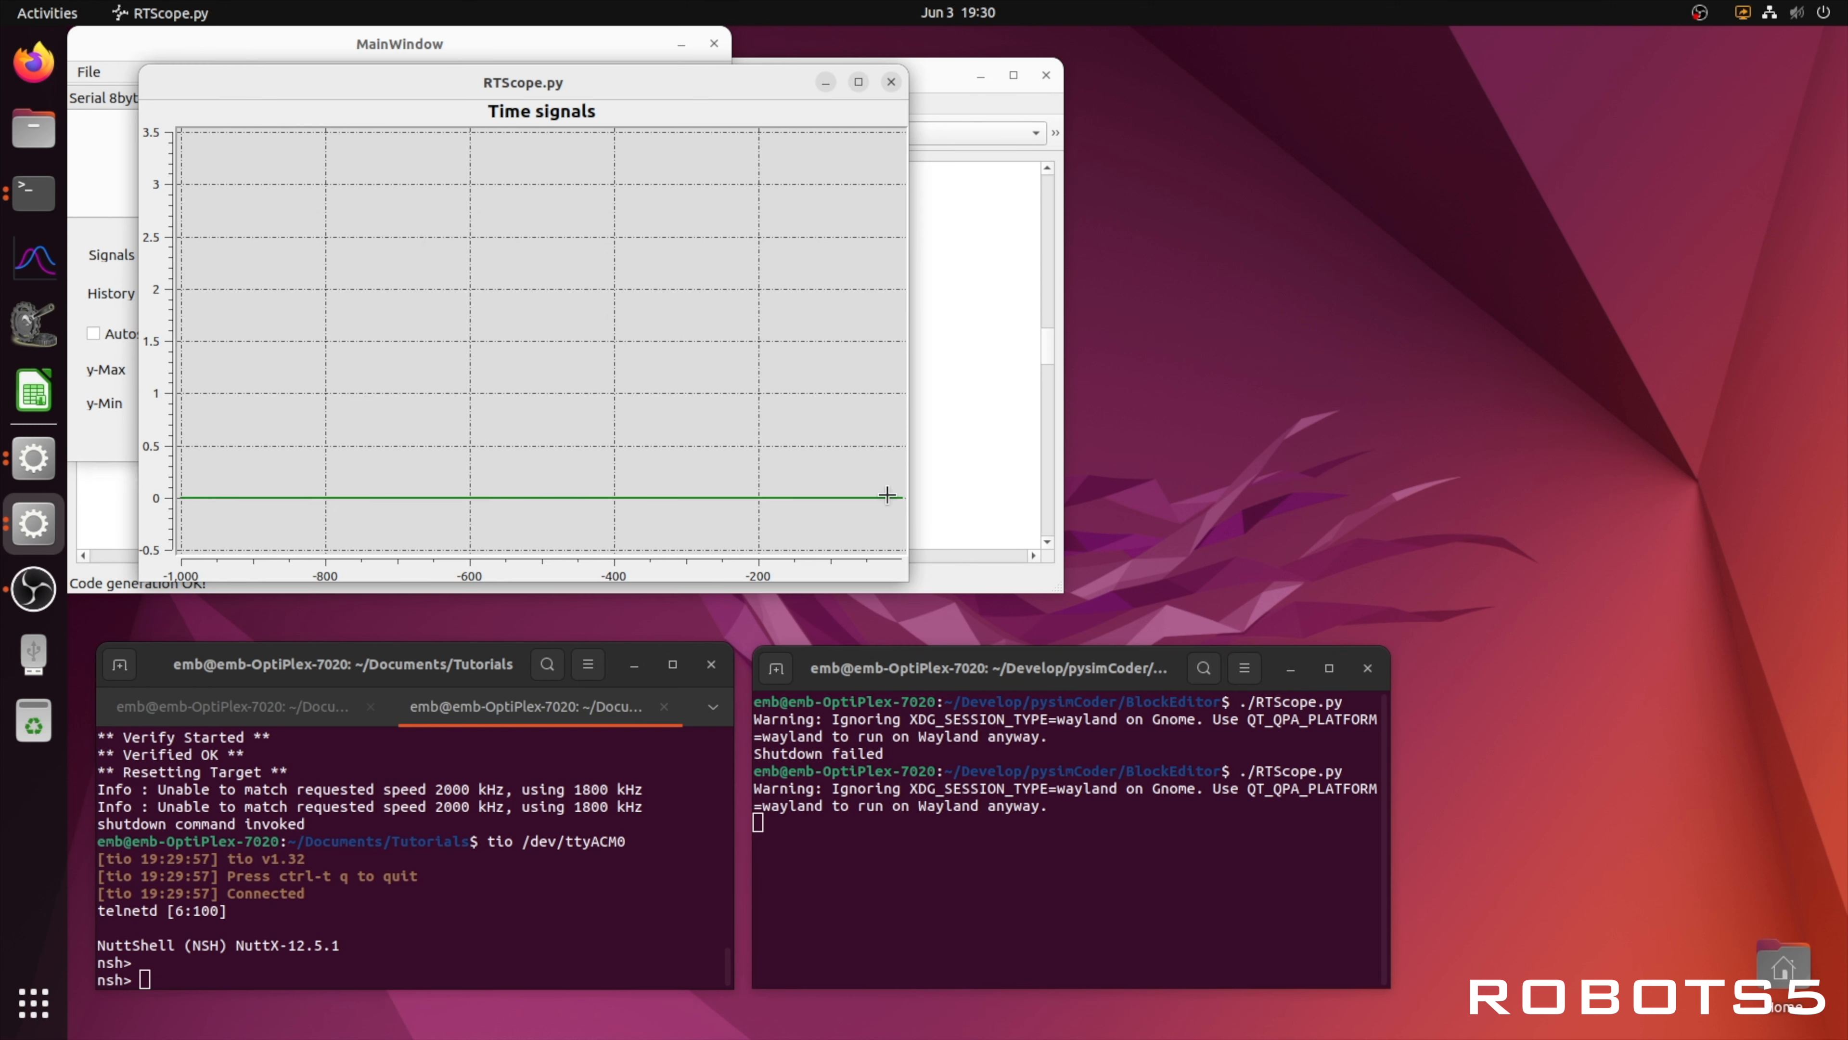
type("main")
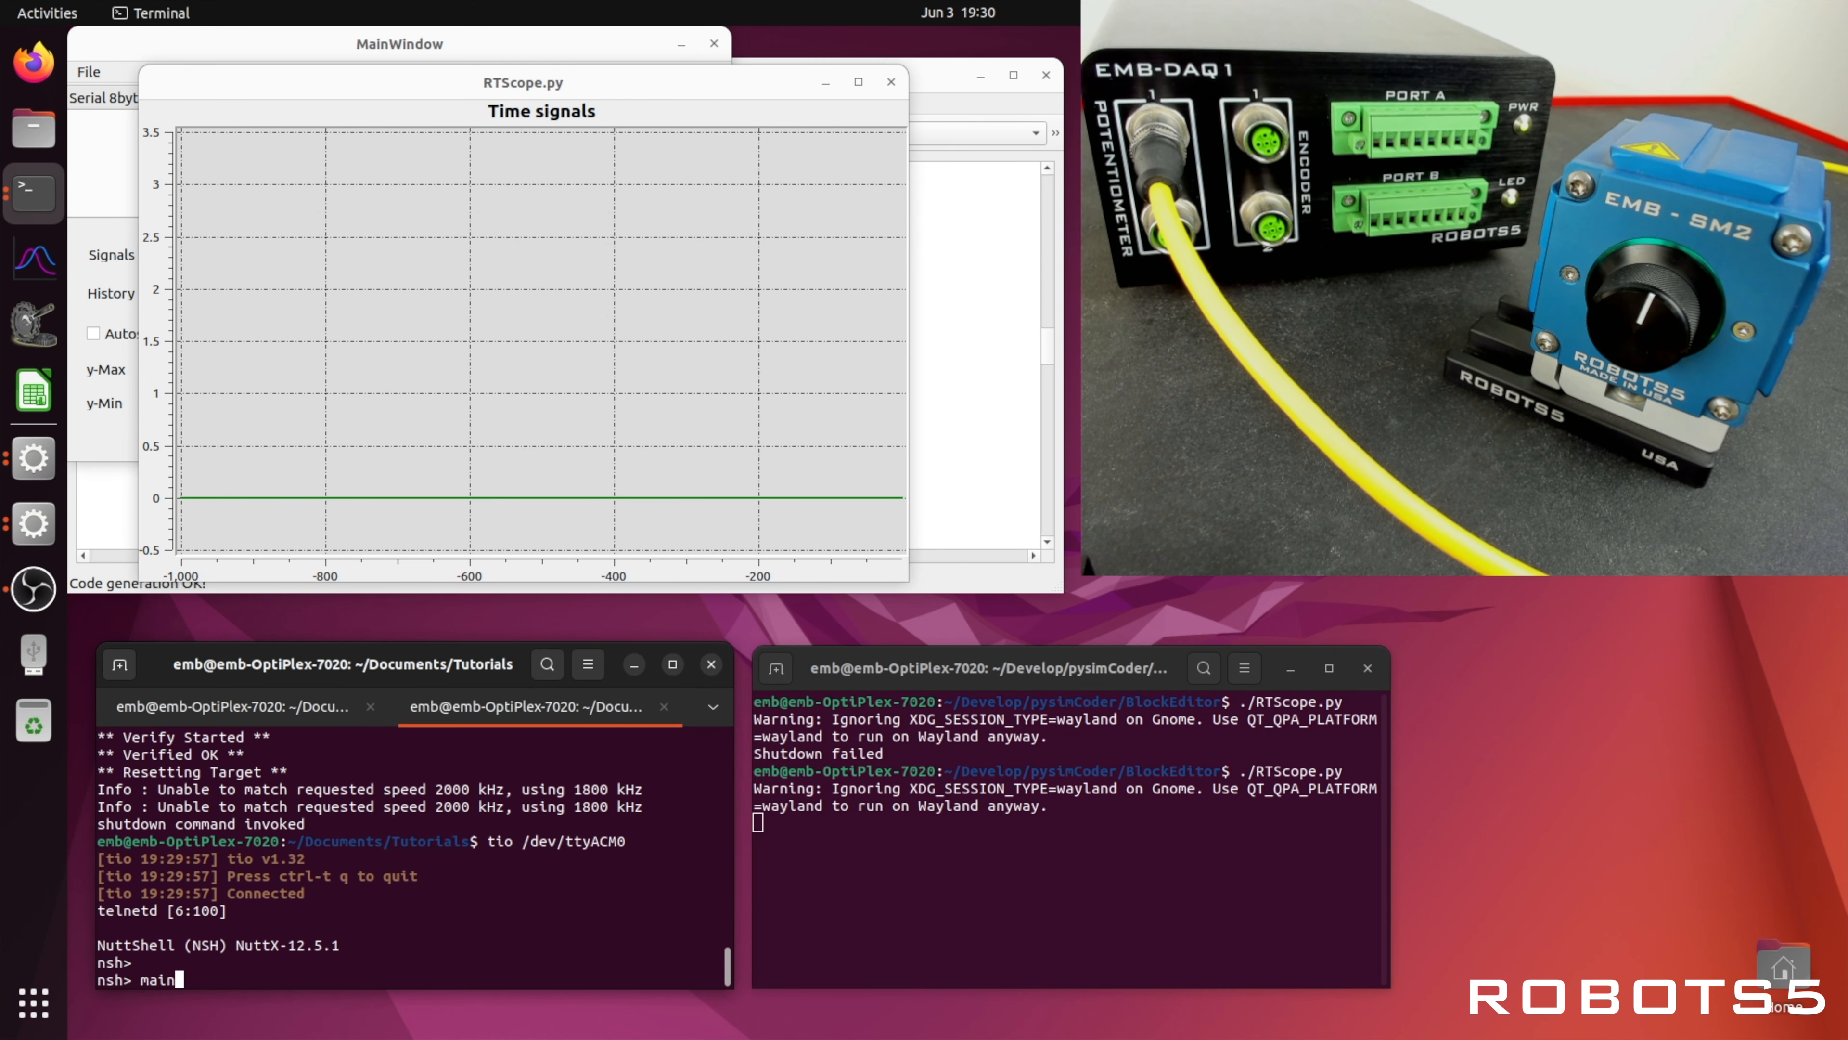